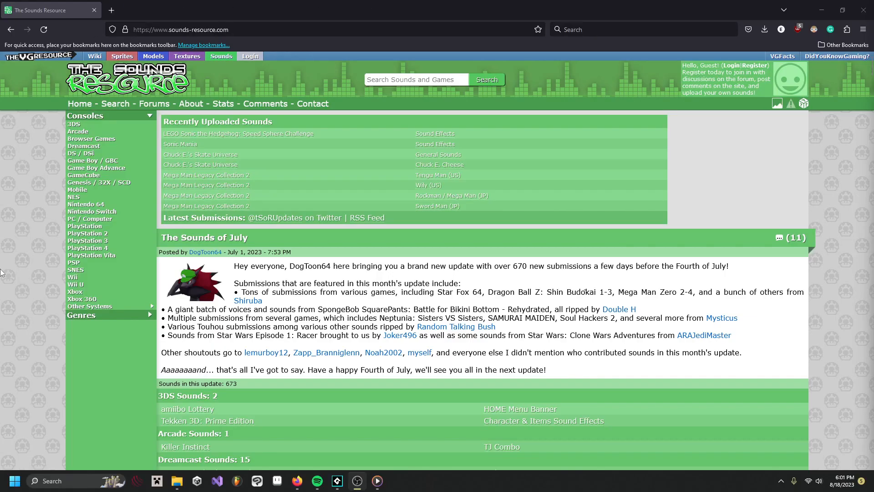
{"action": "mouse_move", "coordinate": [512, 5]}
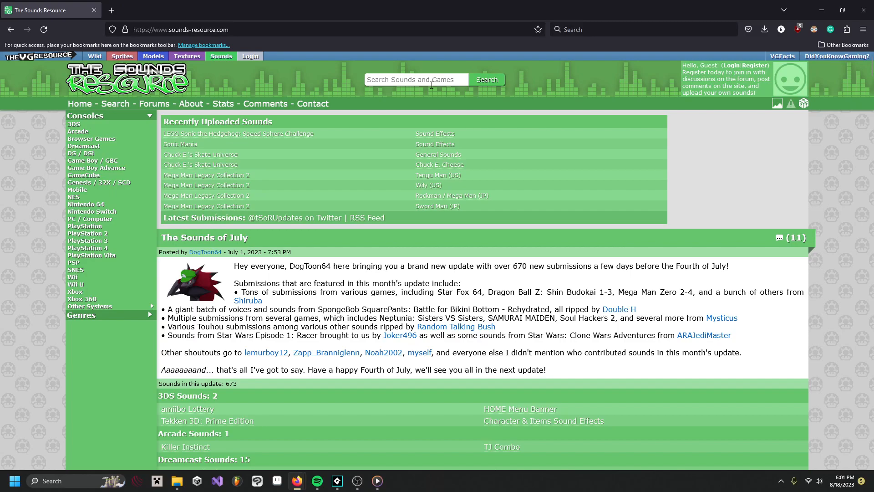
Search 'deltarune', reach the Deltarune Sound Effects entry and download its ZIP archive
{"action": "type", "text": "deltarune"}
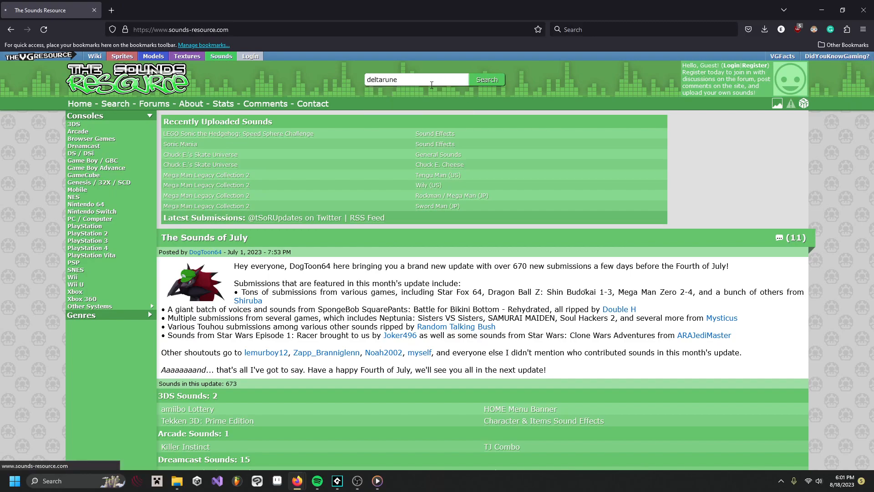
{"action": "left_click", "coordinate": [485, 79]}
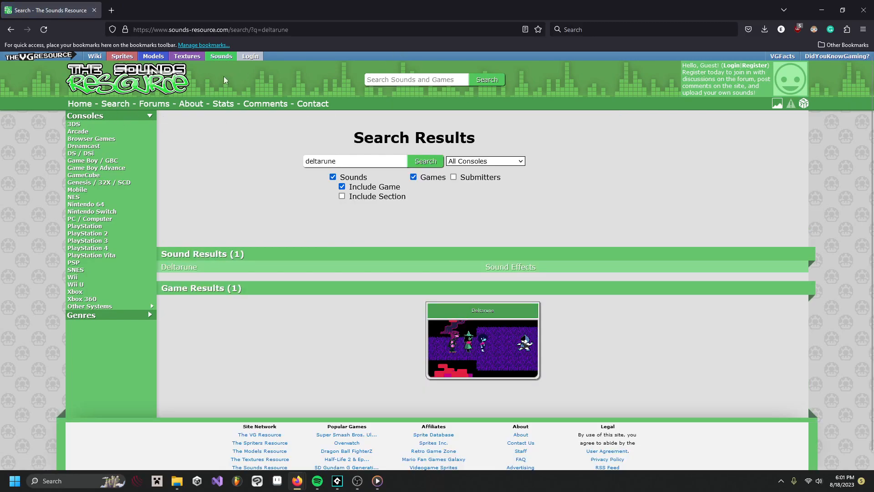
{"action": "mouse_move", "coordinate": [349, 306]}
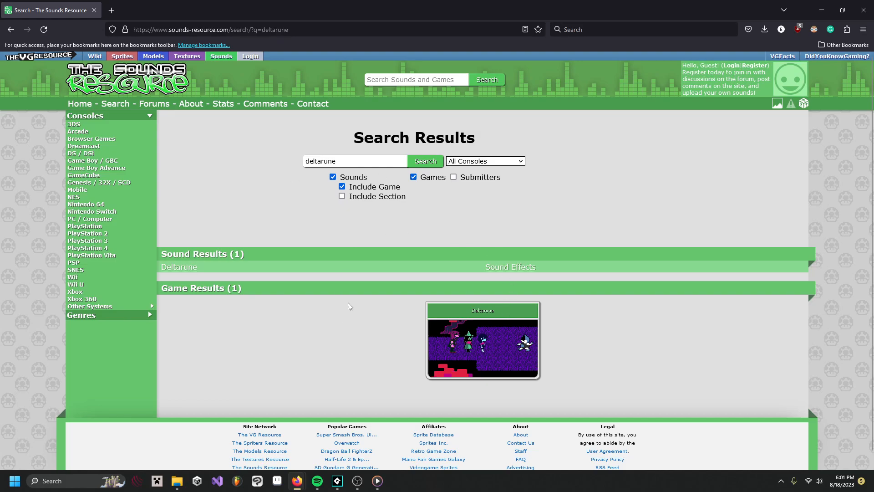
{"action": "mouse_move", "coordinate": [464, 345]}
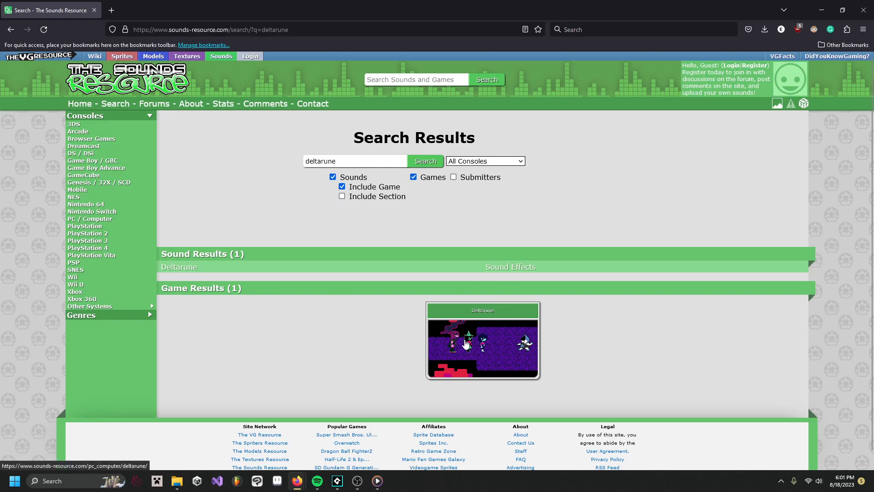
{"action": "left_click", "coordinate": [483, 339]}
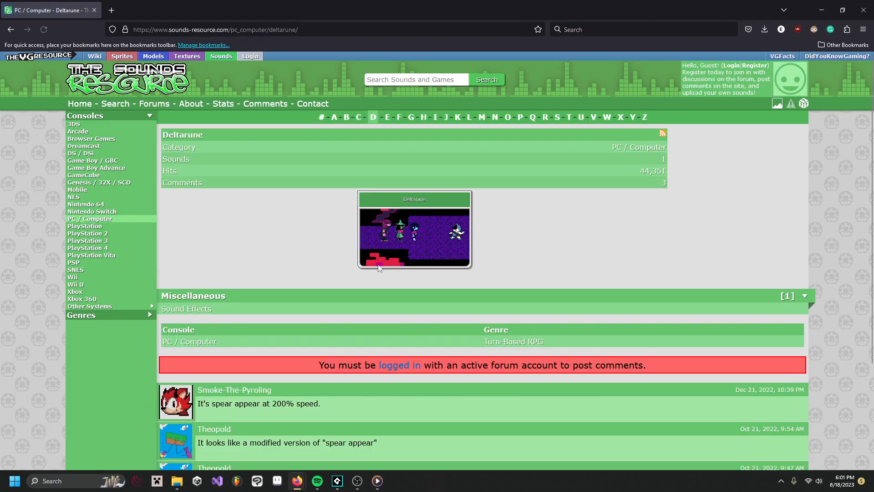
{"action": "mouse_move", "coordinate": [189, 311]}
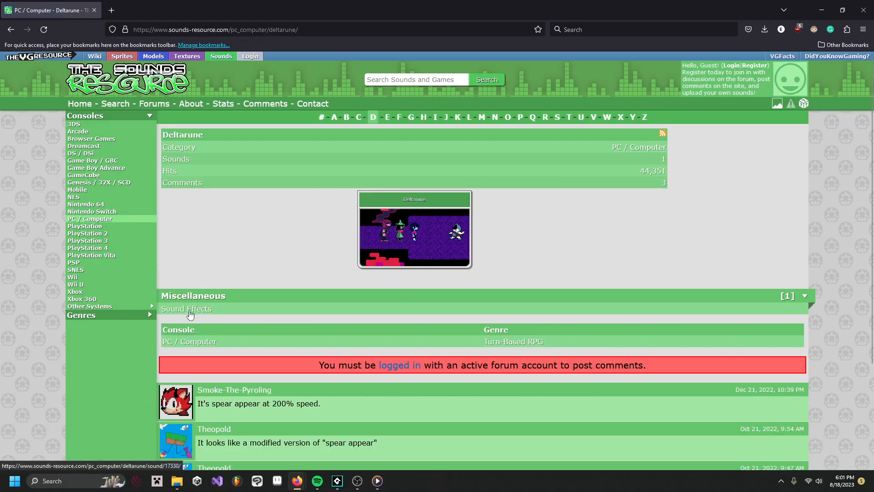
{"action": "left_click", "coordinate": [186, 308]}
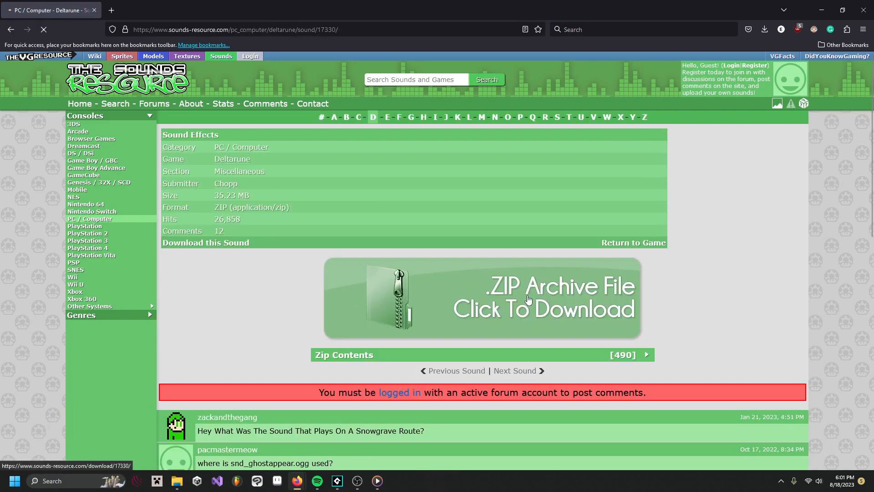
{"action": "left_click", "coordinate": [765, 30]}
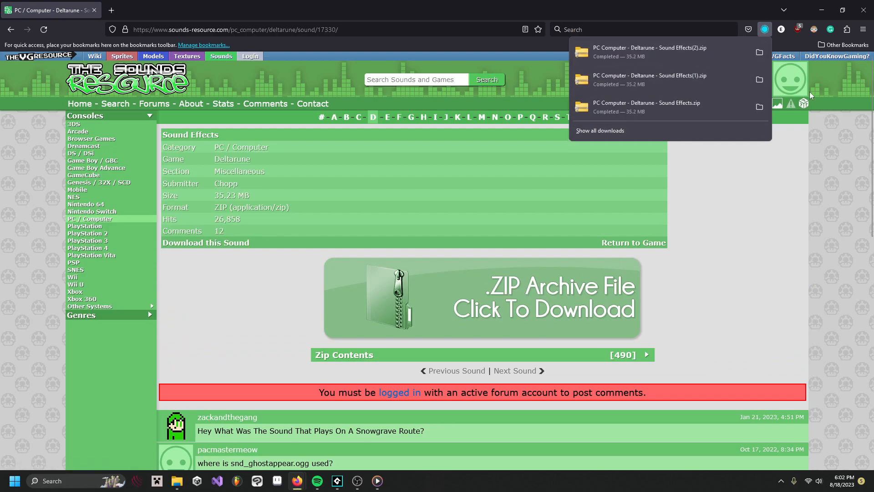
Extract the downloaded Deltarune Sound Effects zip to its suggested folder
{"action": "left_click", "coordinate": [176, 481]}
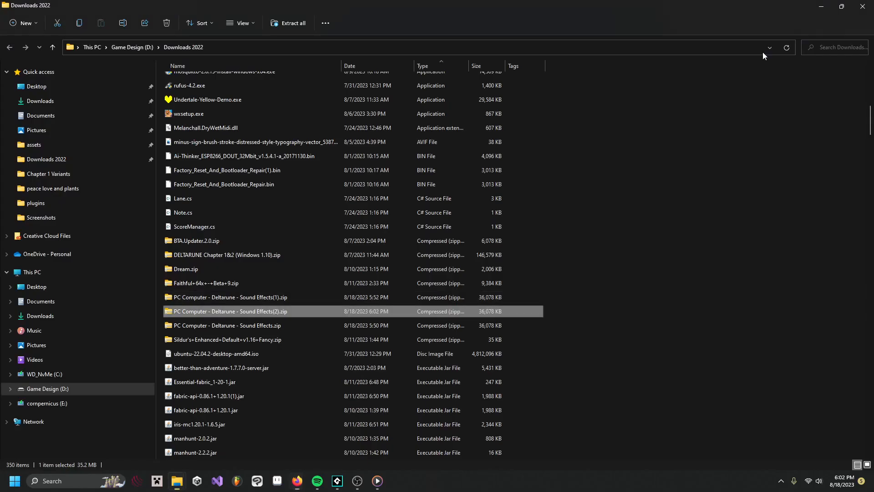
{"action": "right_click", "coordinate": [229, 311]}
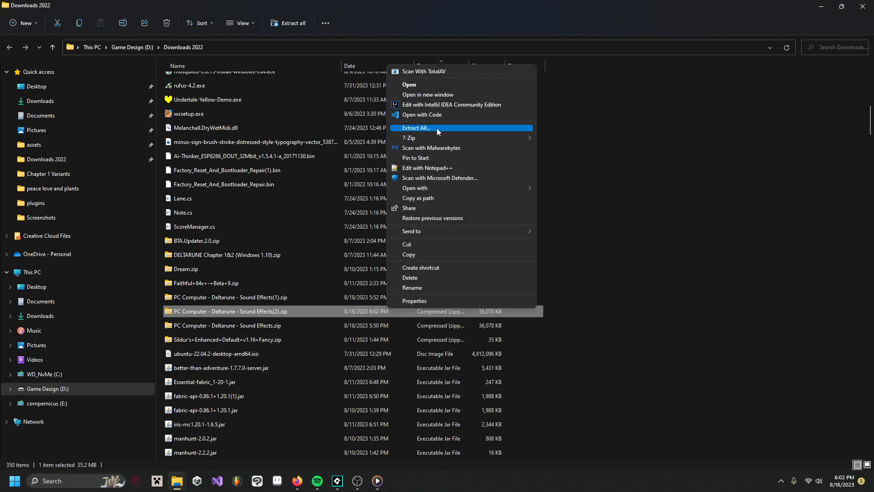
{"action": "left_click", "coordinate": [416, 128]}
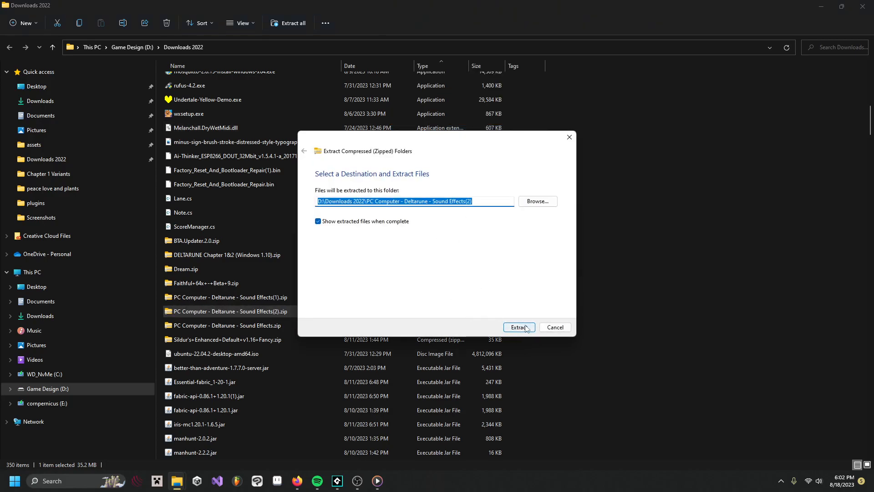
{"action": "left_click", "coordinate": [518, 327]}
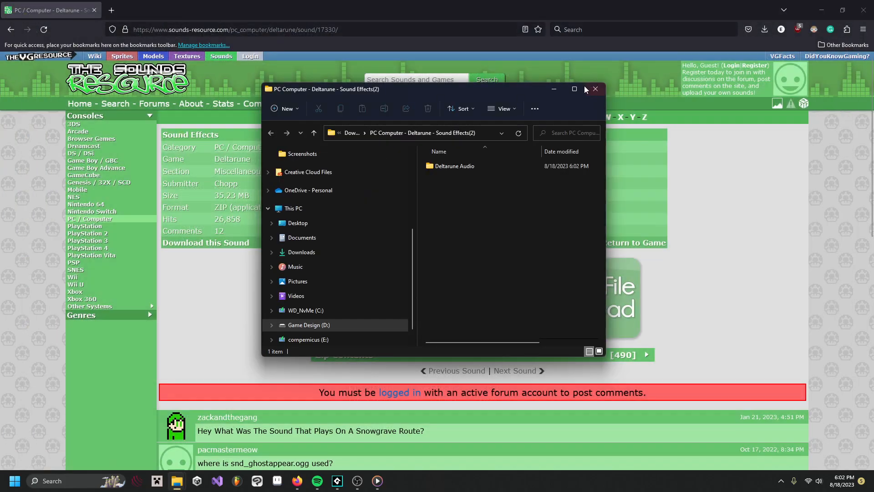
Navigate into Deltarune Audio > Internal Sounds (.wav) > Chapter 1 Variants and select snd_text_ch1.wav
{"action": "double_click", "coordinate": [454, 166]}
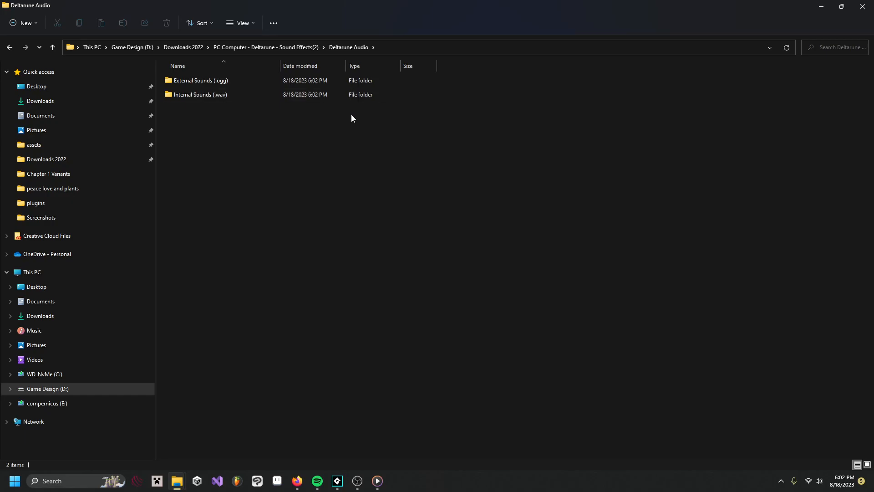
{"action": "mouse_move", "coordinate": [305, 106]}
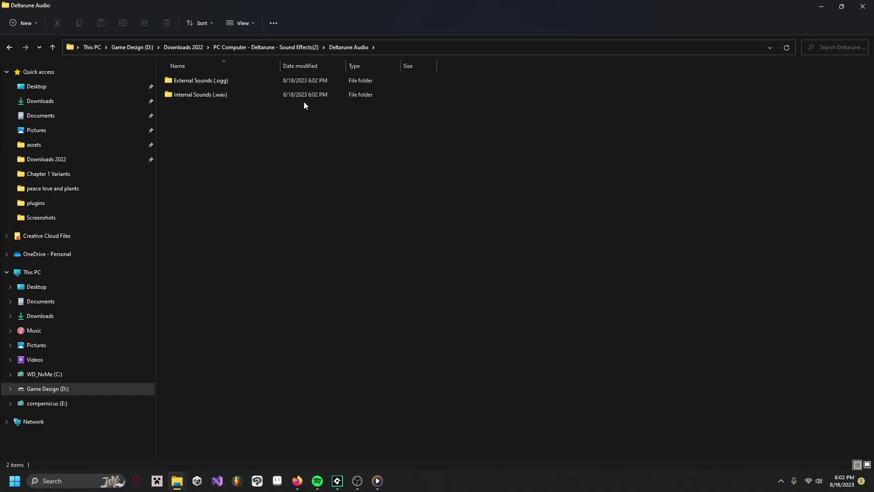
{"action": "double_click", "coordinate": [200, 94]}
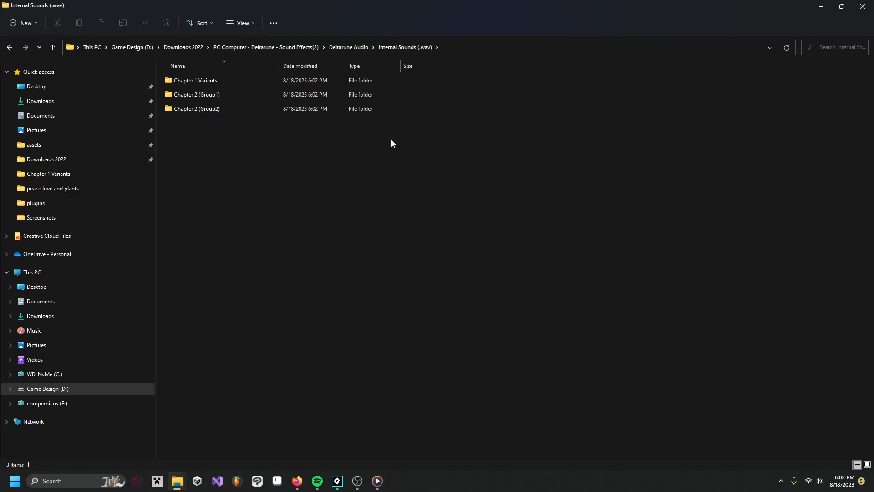
{"action": "double_click", "coordinate": [194, 80]}
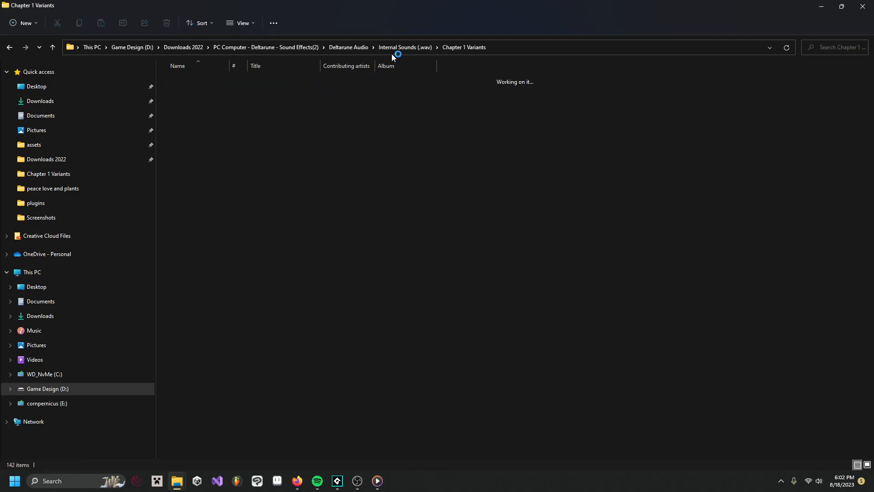
{"action": "mouse_move", "coordinate": [415, 49]}
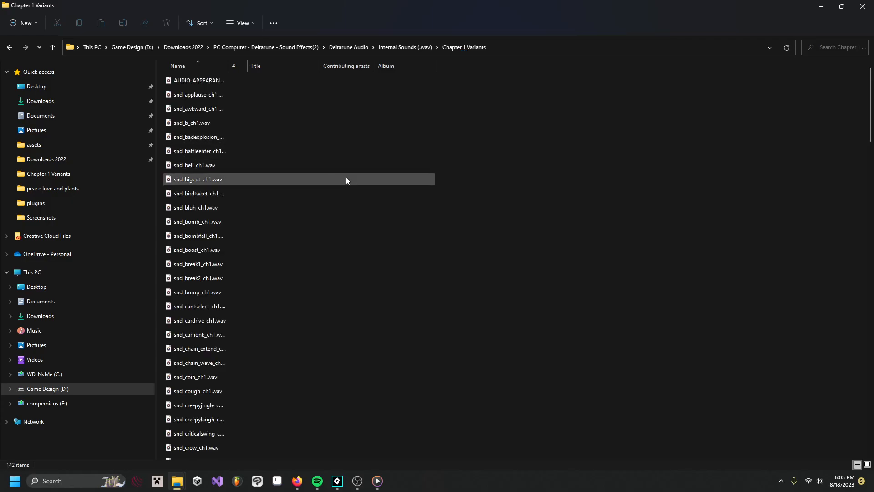
{"action": "scroll", "scroll_direction": "down", "scroll_amount": 3}
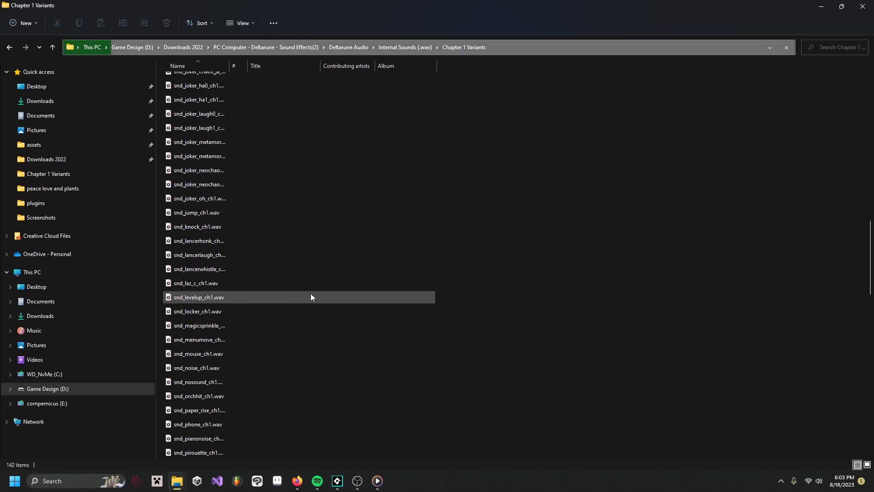
{"action": "scroll", "scroll_direction": "down", "scroll_amount": 3}
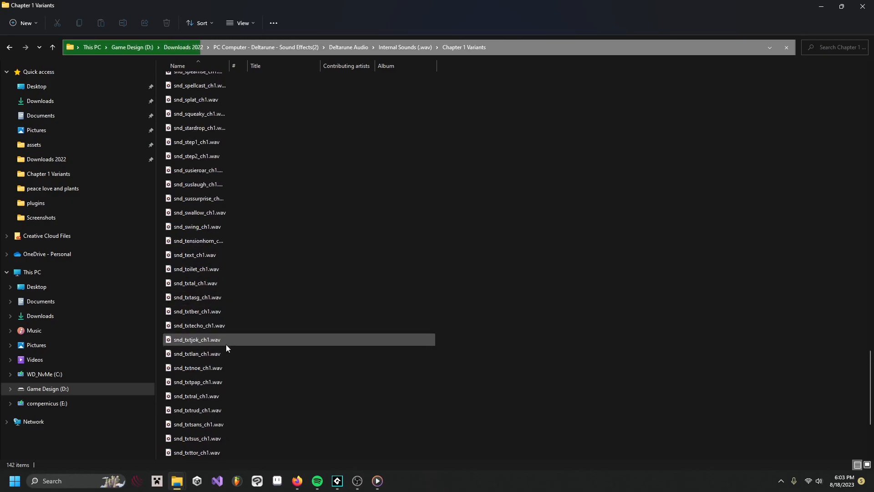
{"action": "scroll", "scroll_direction": "down", "scroll_amount": 3}
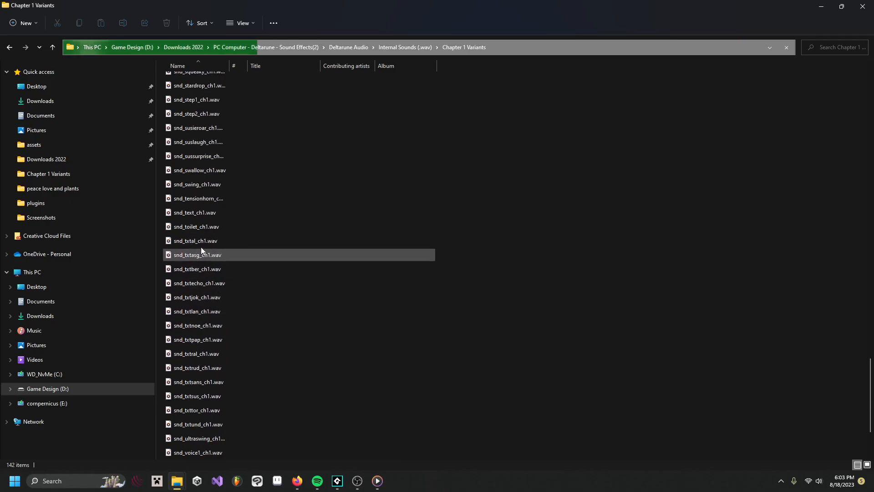
{"action": "left_click", "coordinate": [195, 240]}
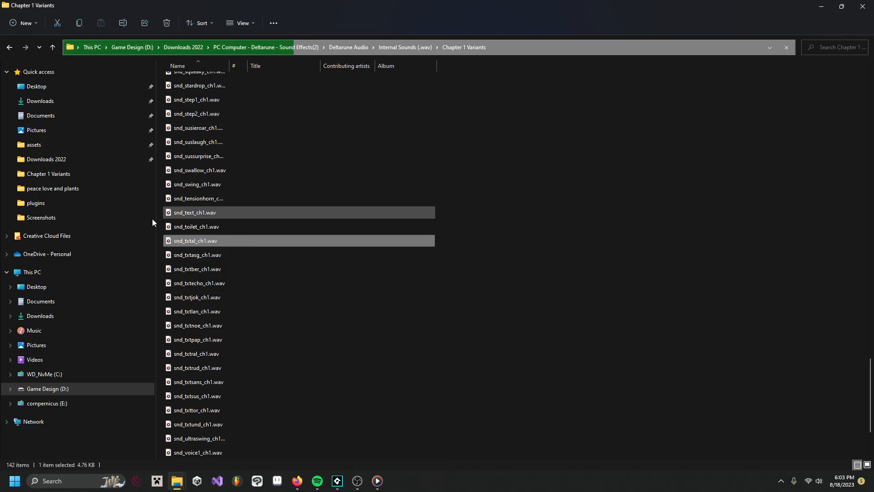
Preview snd_text_ch1.wav in Media Player and replay it
{"action": "double_click", "coordinate": [195, 213]}
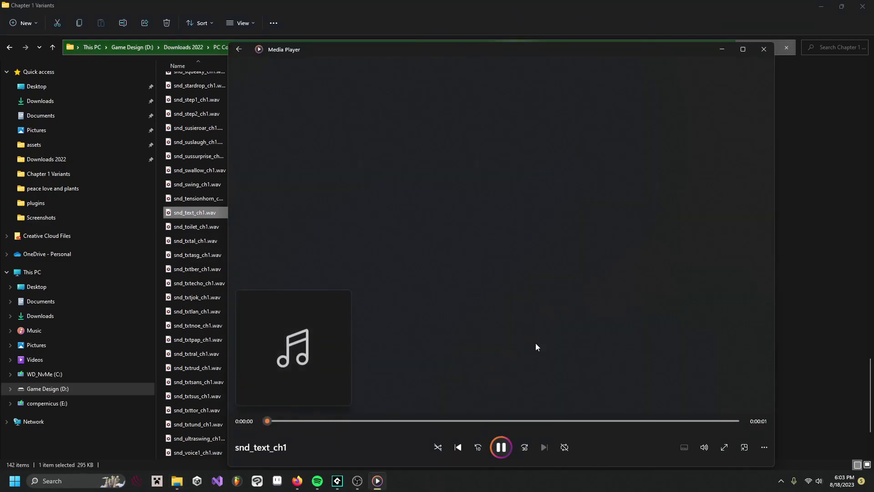
{"action": "left_click", "coordinate": [500, 447]}
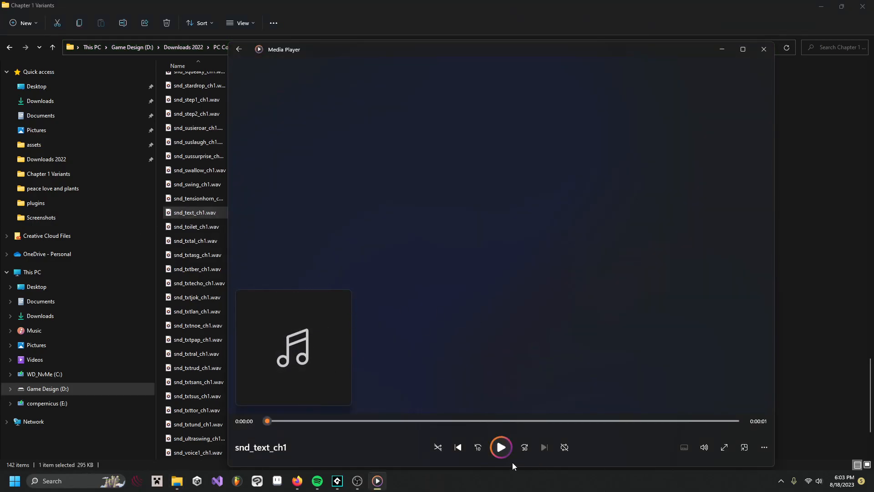
{"action": "left_click", "coordinate": [763, 49]}
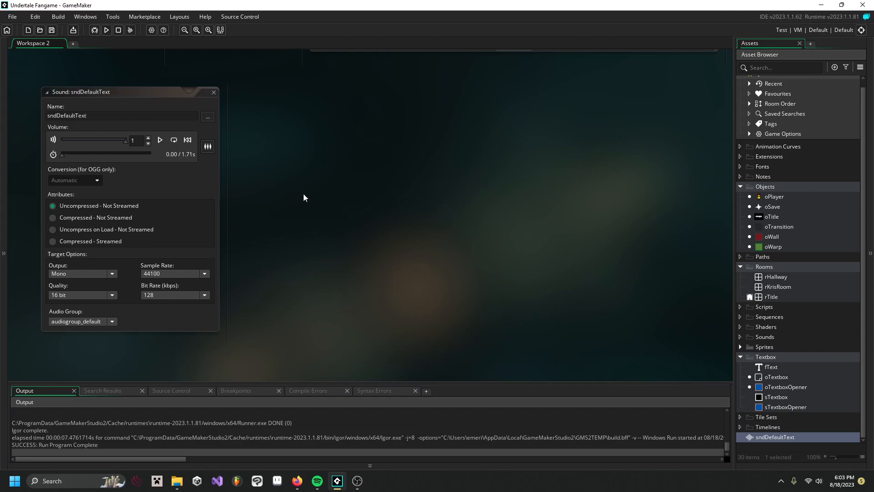
{"action": "mouse_move", "coordinate": [297, 481]}
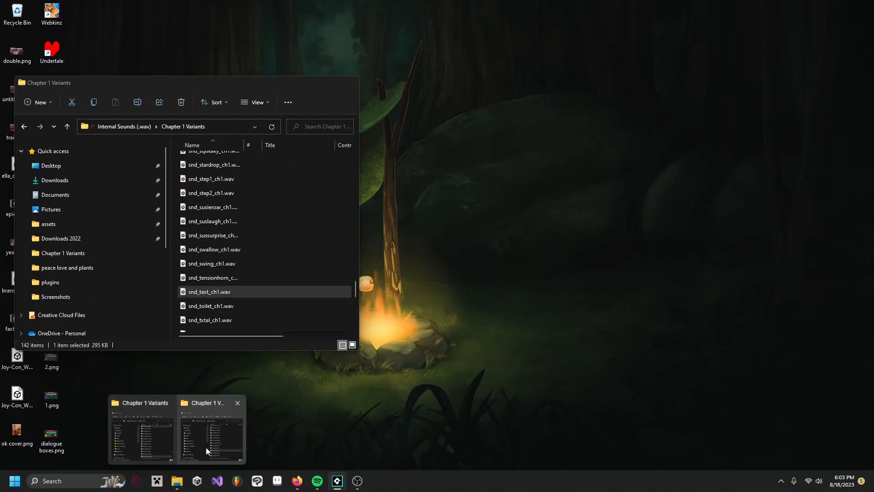
Audition Chapter 1 textbox sound variants, including snd_txtsans_ch1, in Media Player
{"action": "left_click", "coordinate": [210, 429]}
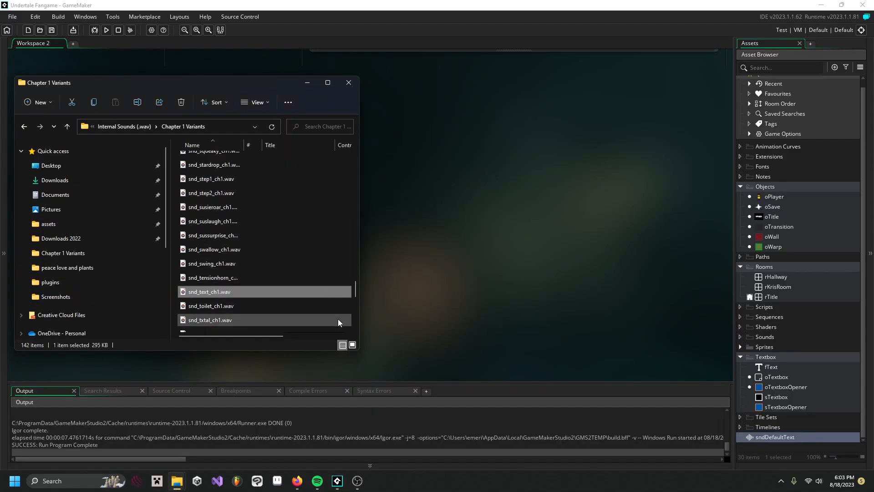
{"action": "scroll", "scroll_direction": "down", "scroll_amount": 3}
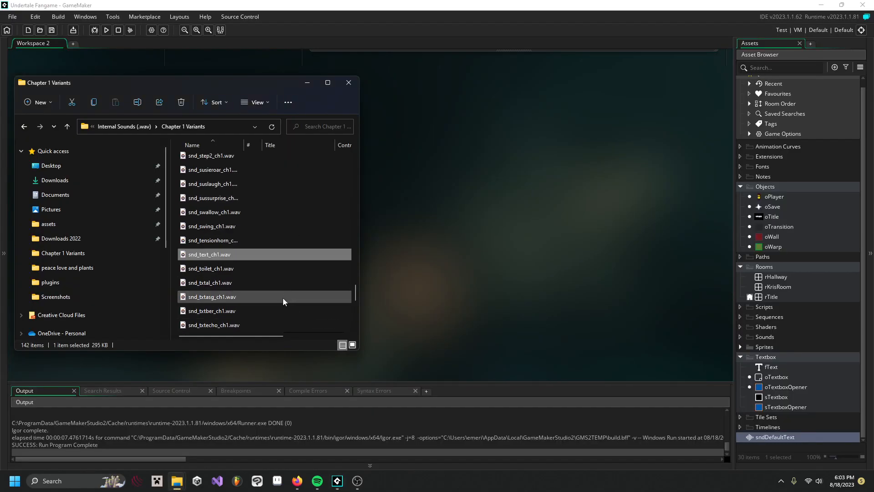
{"action": "scroll", "scroll_direction": "down", "scroll_amount": 3}
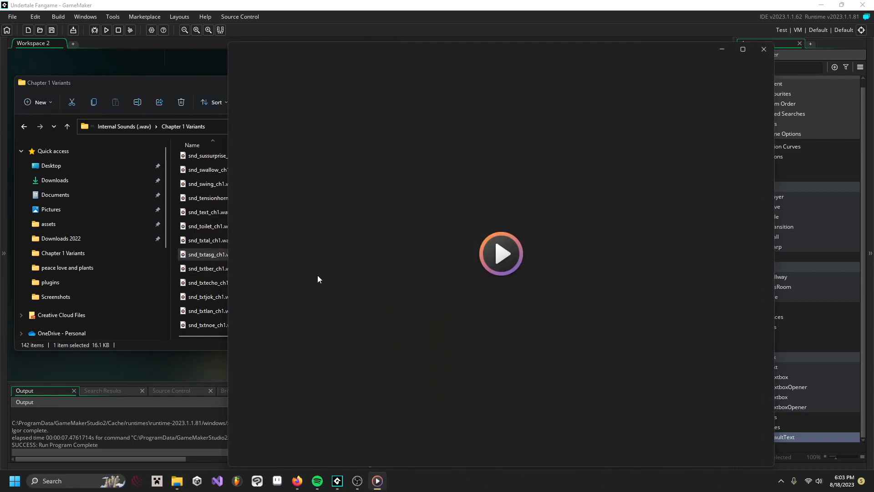
{"action": "left_click", "coordinate": [500, 254]}
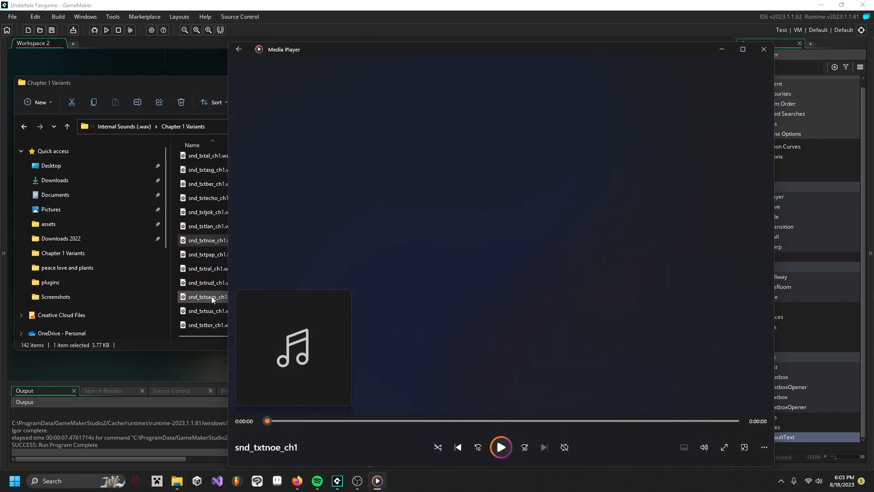
{"action": "left_click", "coordinate": [207, 296]}
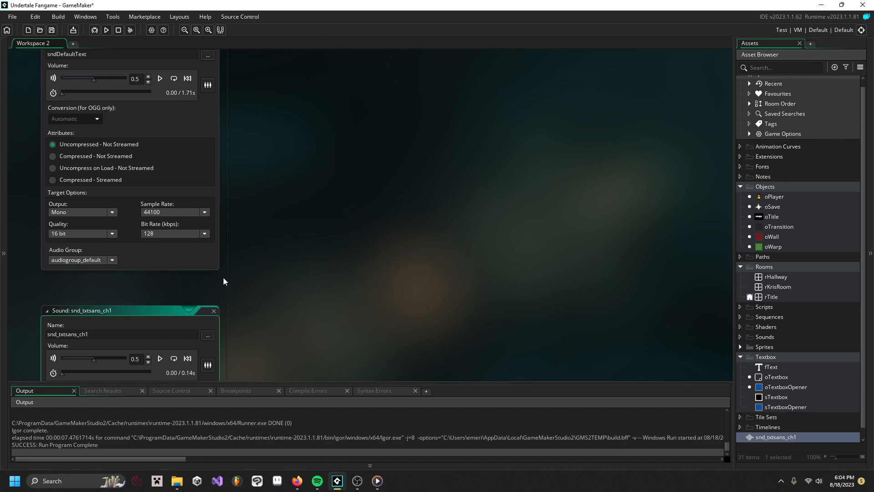
Rename the imported snd_txtsans_ch1 sound asset to sndSansText
{"action": "left_click", "coordinate": [160, 79]}
{"action": "type", "text": "s"}
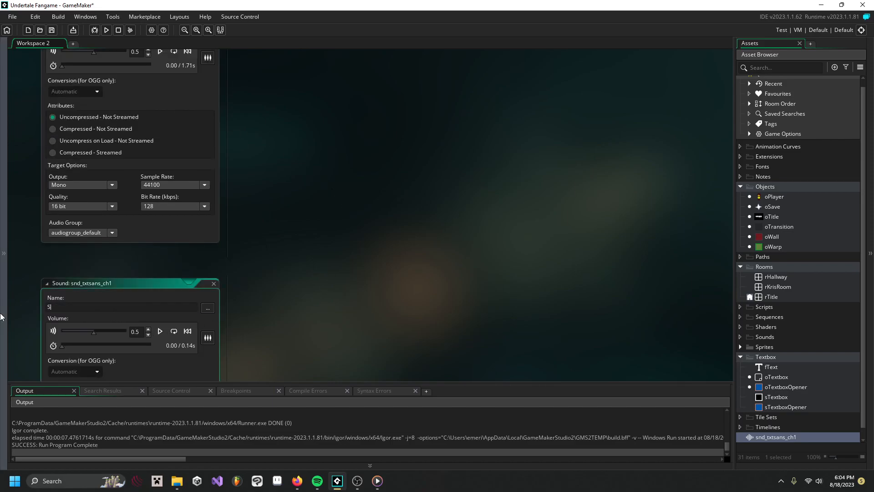
{"action": "type", "text": "ndSans"}
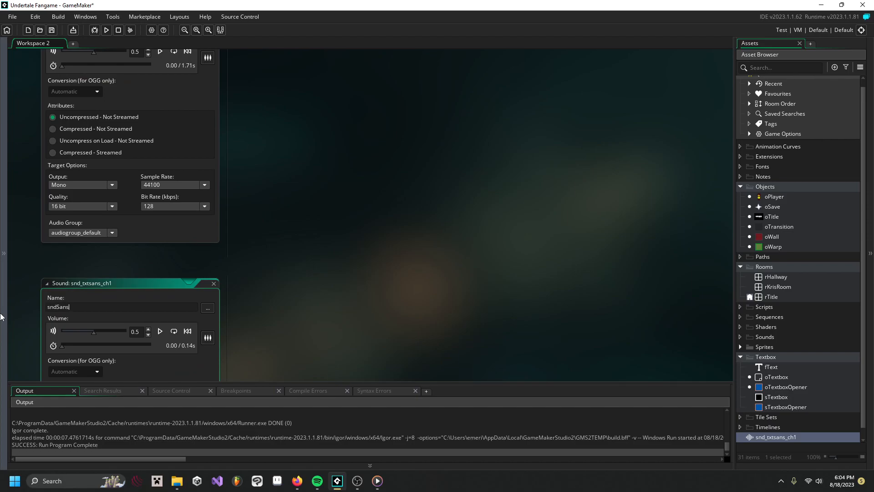
{"action": "type", "text": "Text"}
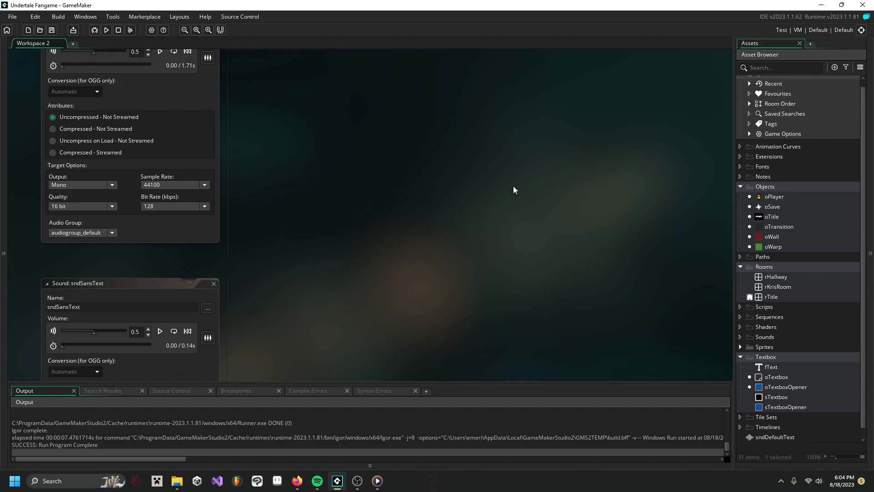
{"action": "mouse_move", "coordinate": [809, 251]}
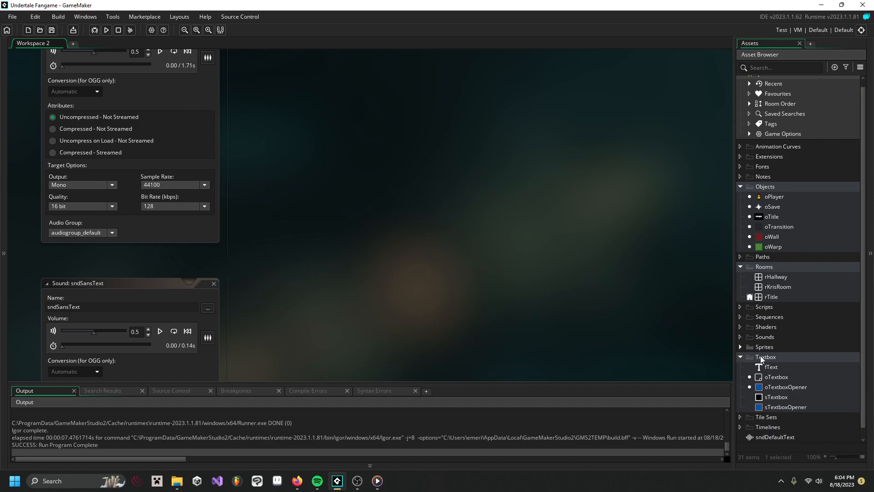
{"action": "mouse_move", "coordinate": [807, 391]}
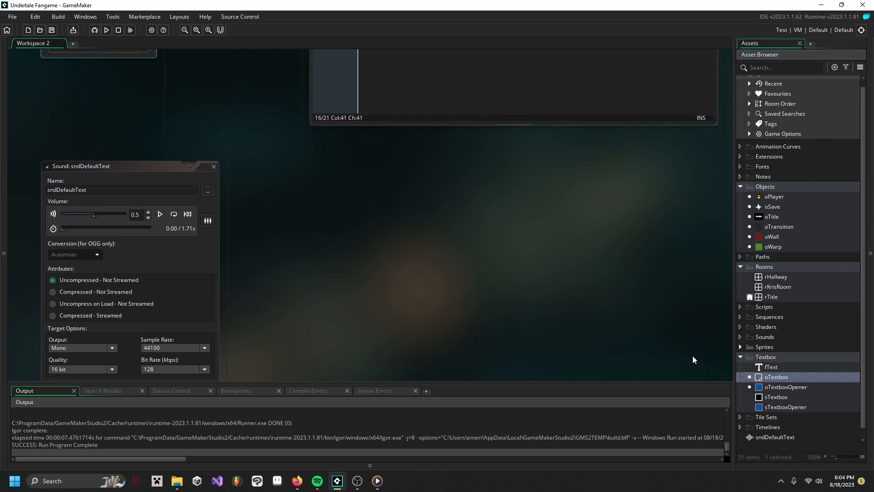
Add an unfinished 'txtb_snd = ;' line to oTextbox's Create event
{"action": "double_click", "coordinate": [776, 376]}
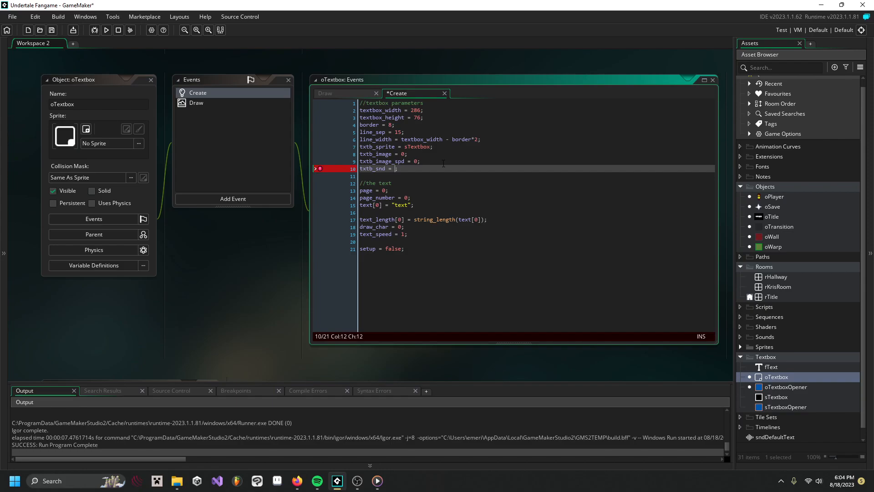
{"action": "scroll", "scroll_direction": "down", "scroll_amount": 3}
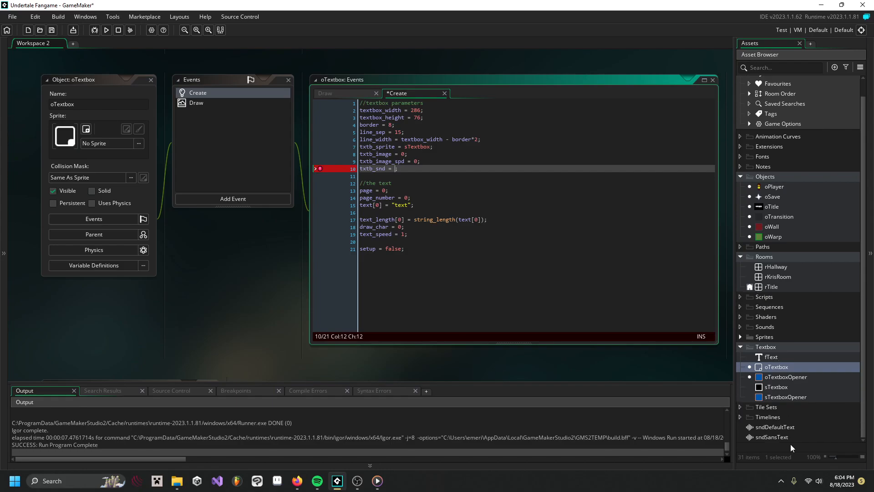
{"action": "mouse_move", "coordinate": [786, 431]}
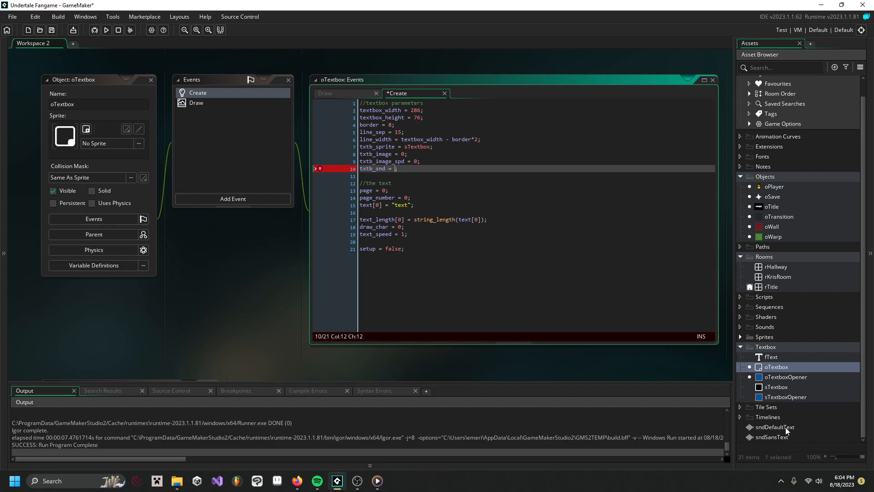
{"action": "mouse_move", "coordinate": [783, 435]}
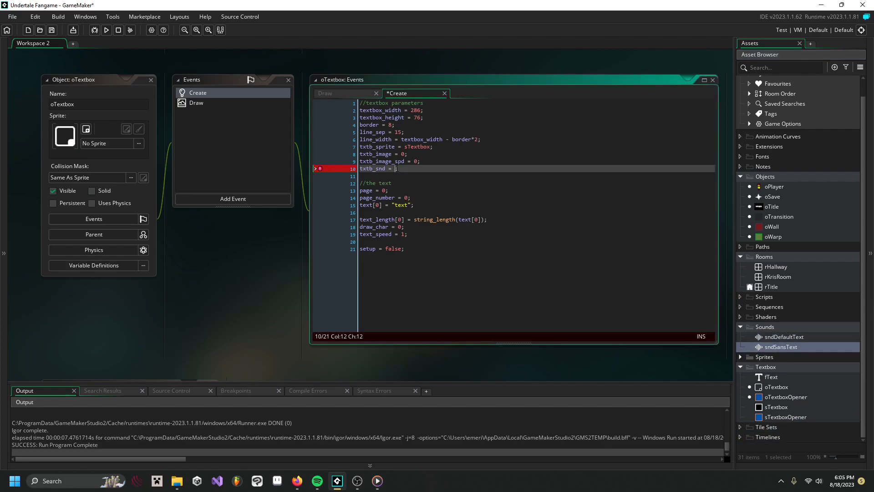
Complete line 10 as 'txtb_snd = sndDefaultText;'
{"action": "type", "text": "sndDefaultText"}
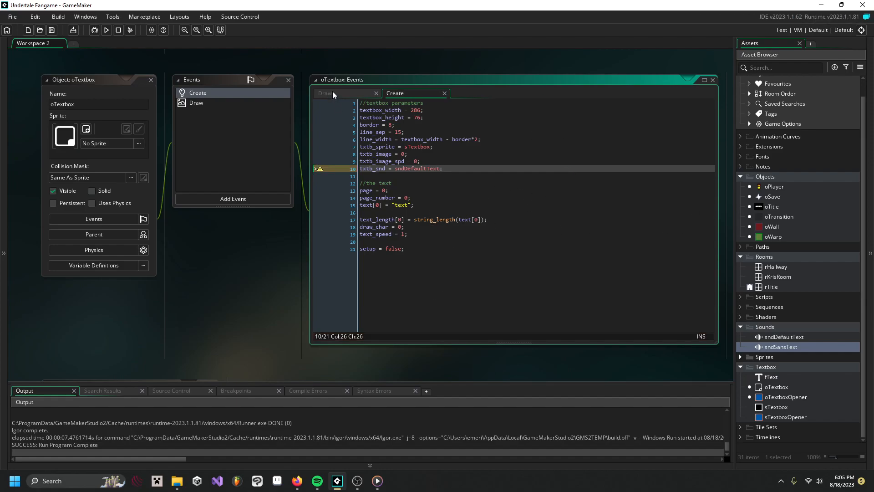
Add an End Step event to oTextbox and clear its placeholder comments
{"action": "left_click", "coordinate": [232, 198]}
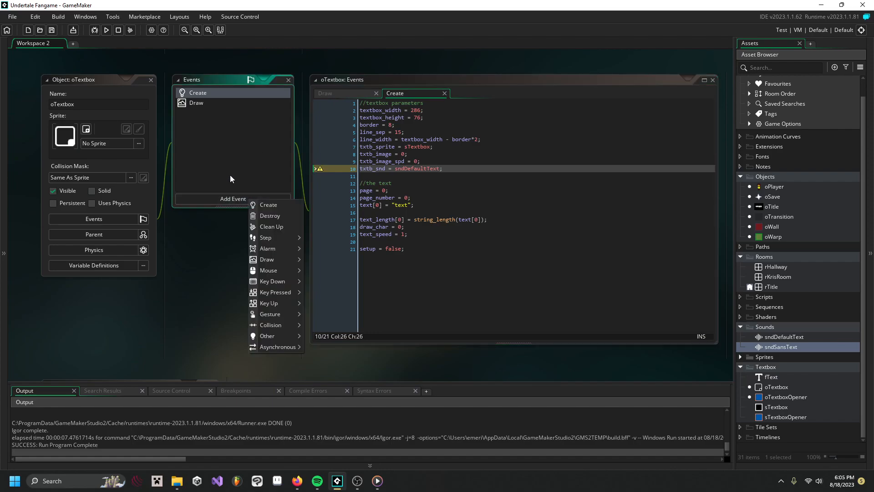
{"action": "mouse_move", "coordinate": [266, 248]}
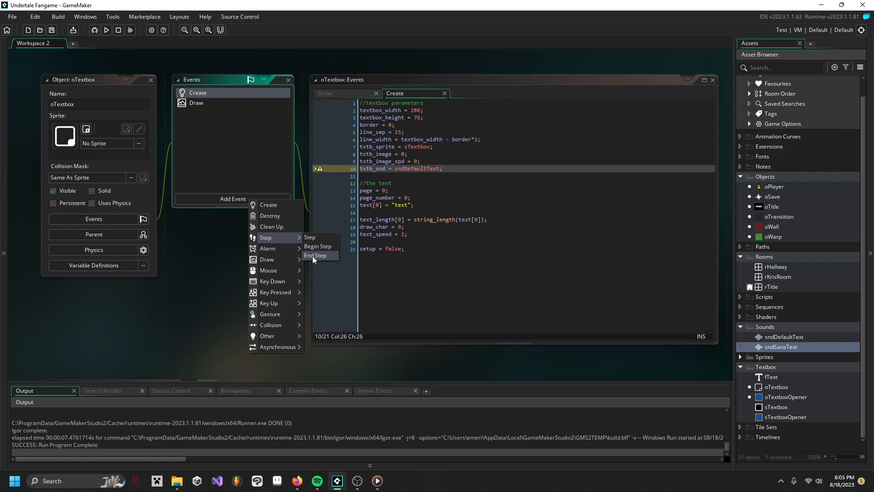
{"action": "left_click", "coordinate": [316, 255]}
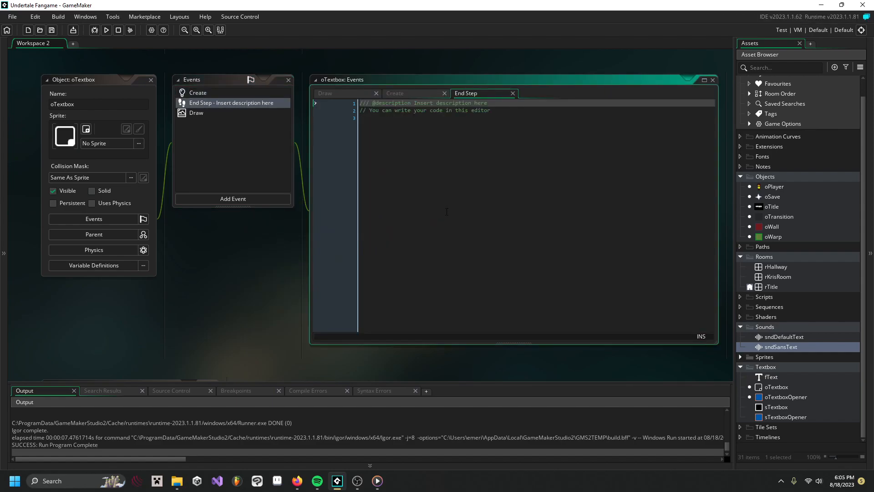
{"action": "mouse_move", "coordinate": [512, 164]}
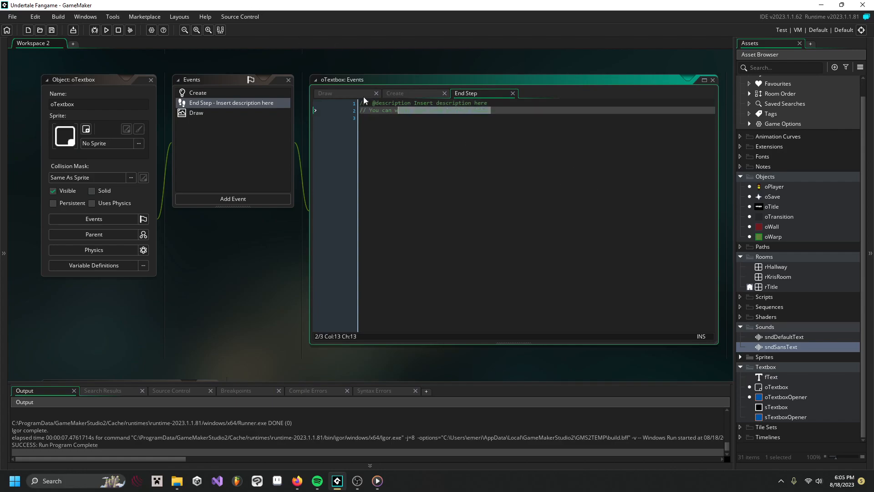
{"action": "key", "text": "ctrl+a"}
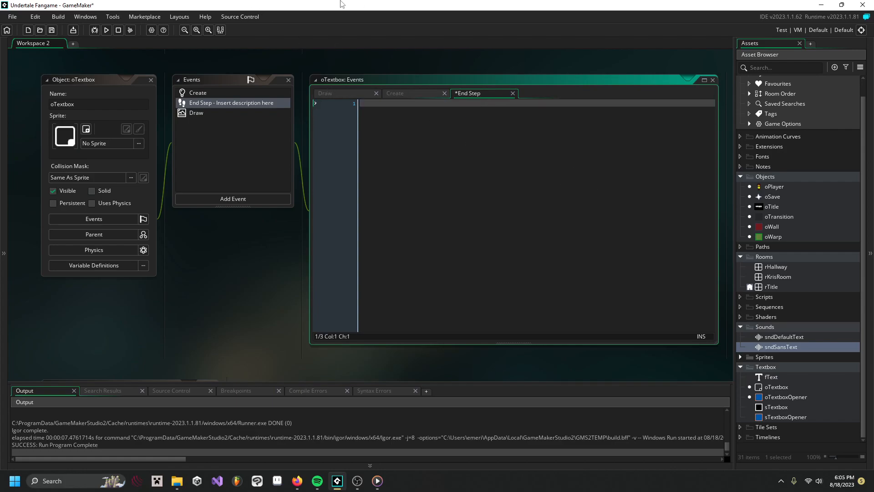
{"action": "mouse_move", "coordinate": [416, 93]}
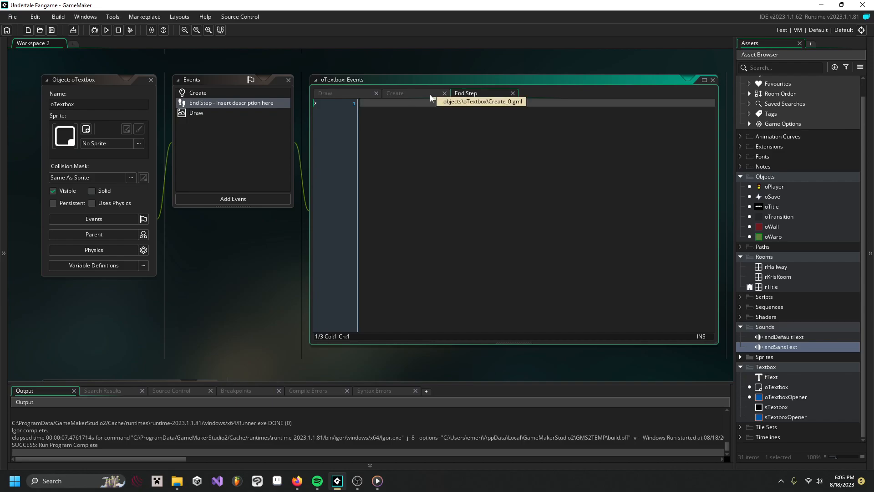
Add 'old_draw_char = 0;' below draw_char in oTextbox's Create event
{"action": "left_click", "coordinate": [394, 93]}
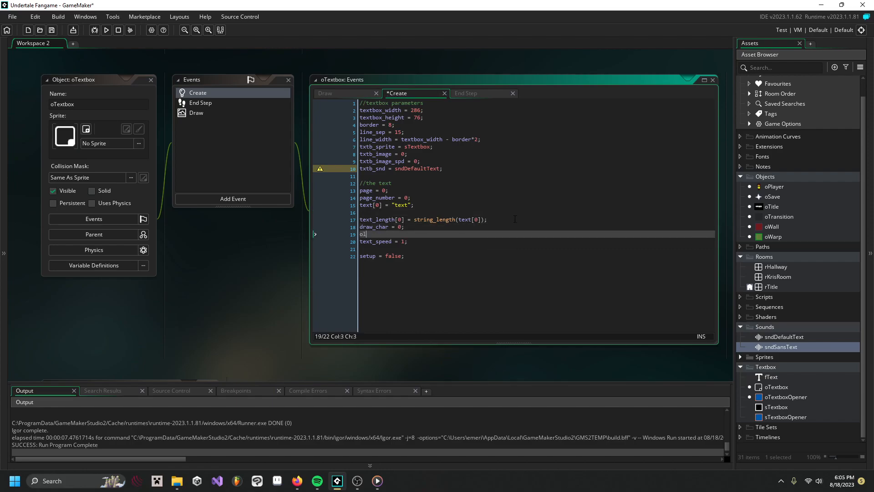
{"action": "type", "text": "old_draw_cha"}
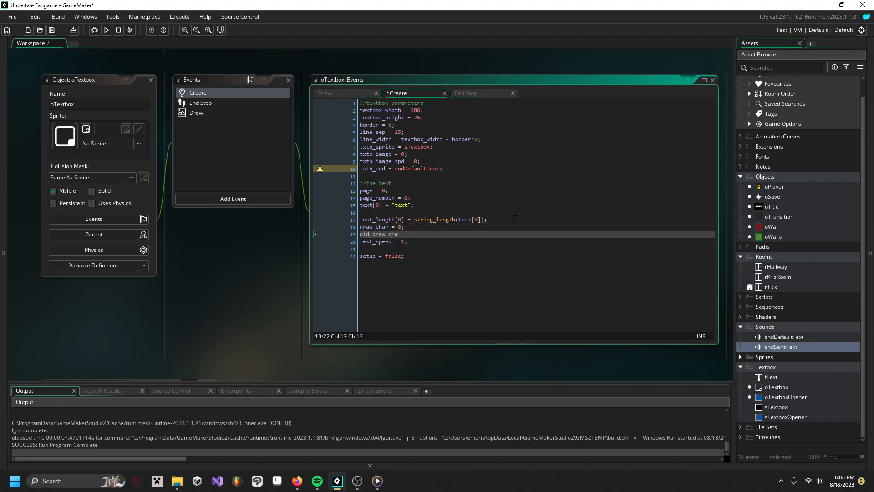
{"action": "type", "text": "= 0;"}
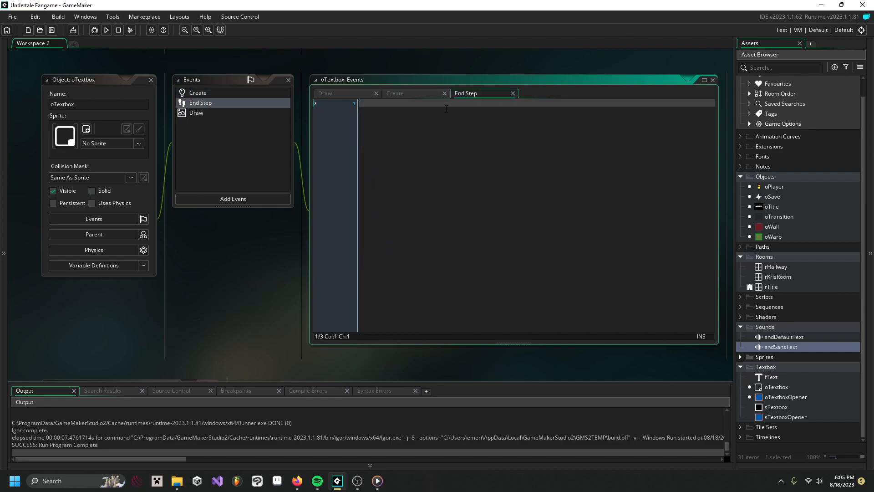
Write 'old_draw_char = draw_char;' in the End Step event to remember the last character count
{"action": "type", "text": "old_draw_char"}
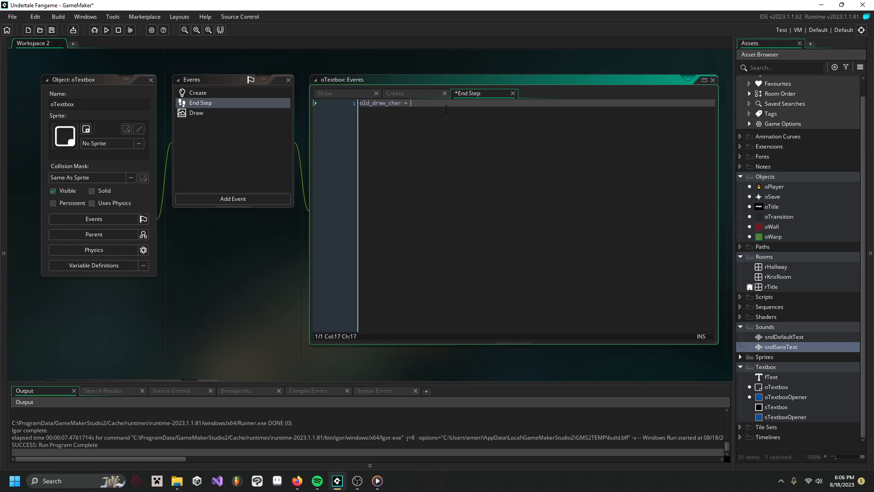
{"action": "type", "text": "= draw_char;"}
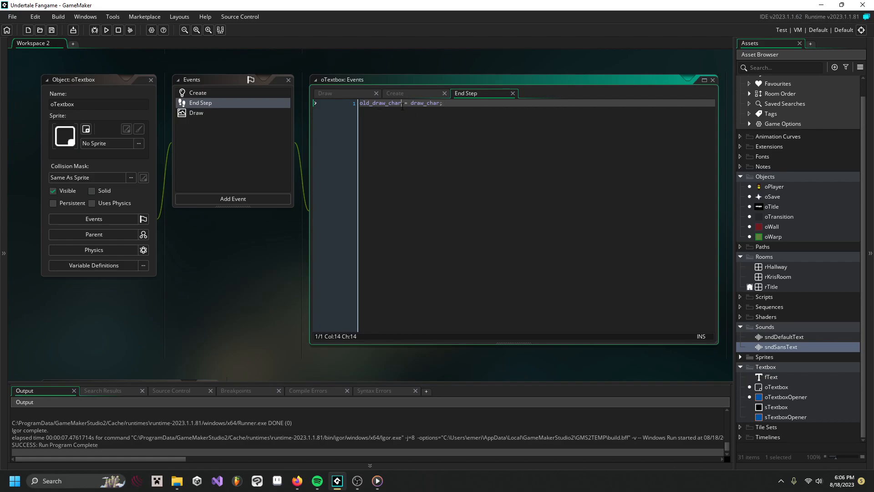
{"action": "double_click", "coordinate": [381, 103]}
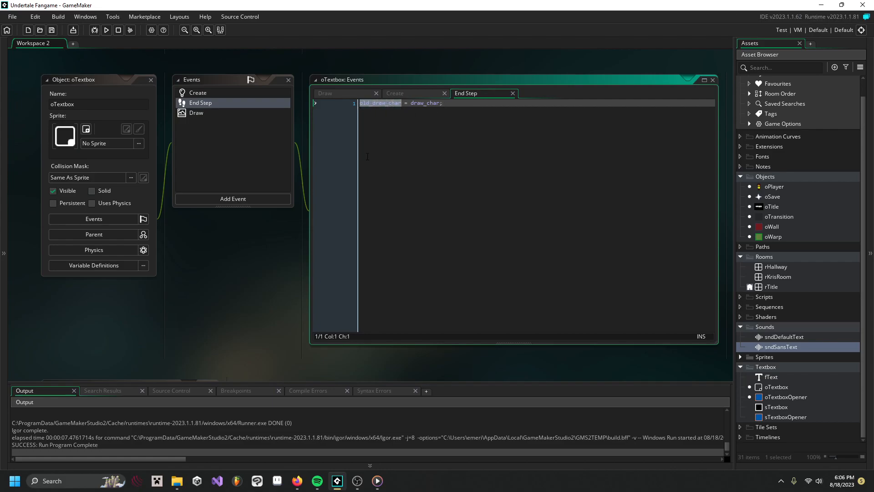
{"action": "left_click", "coordinate": [440, 103]}
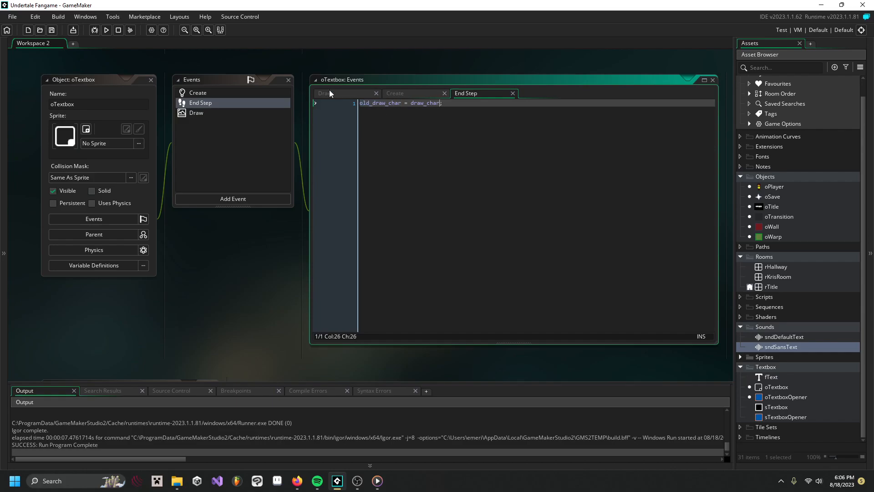
{"action": "mouse_move", "coordinate": [356, 116]}
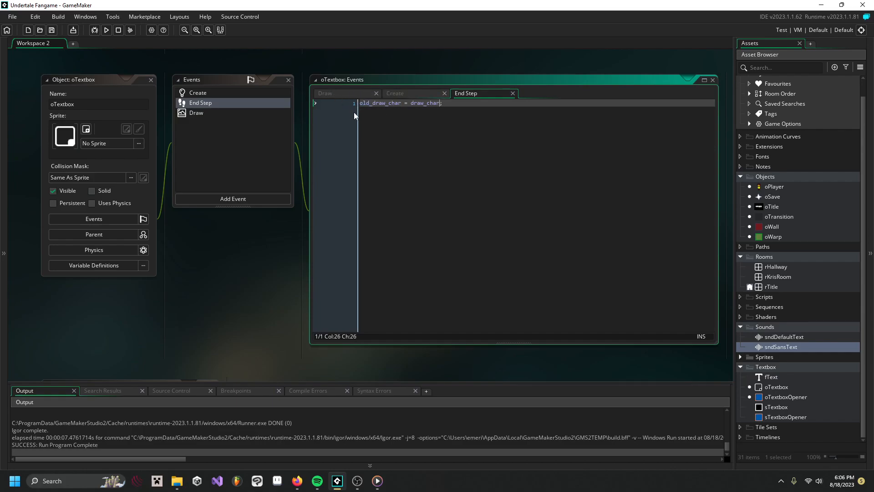
{"action": "mouse_move", "coordinate": [443, 122]}
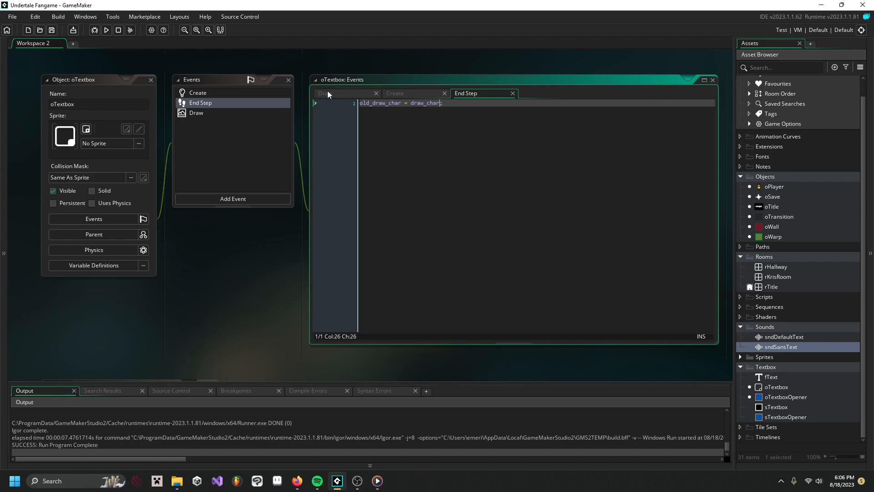
Add a Step event to oTextbox from the Add Event list
{"action": "left_click", "coordinate": [197, 113]}
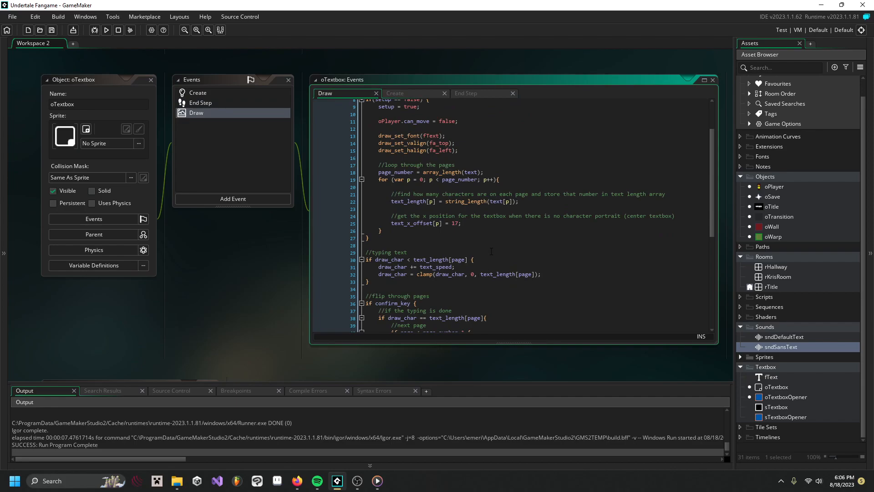
{"action": "scroll", "scroll_direction": "down", "scroll_amount": 3}
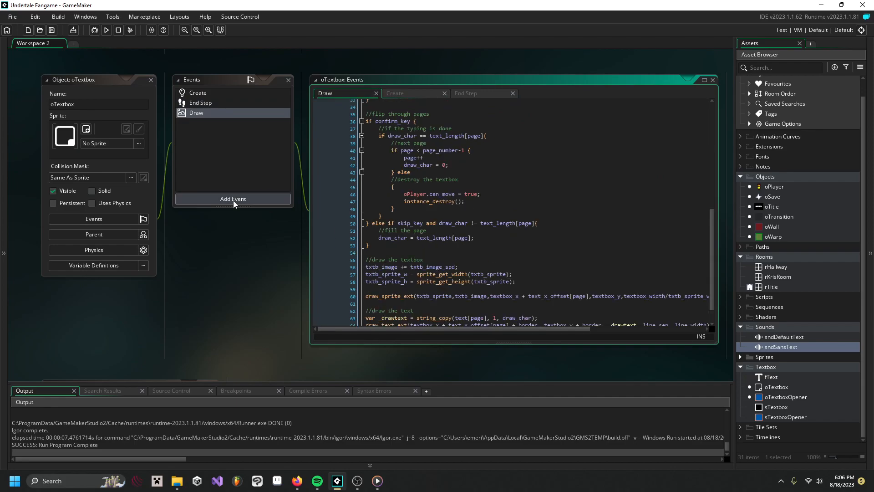
{"action": "left_click", "coordinate": [232, 199]}
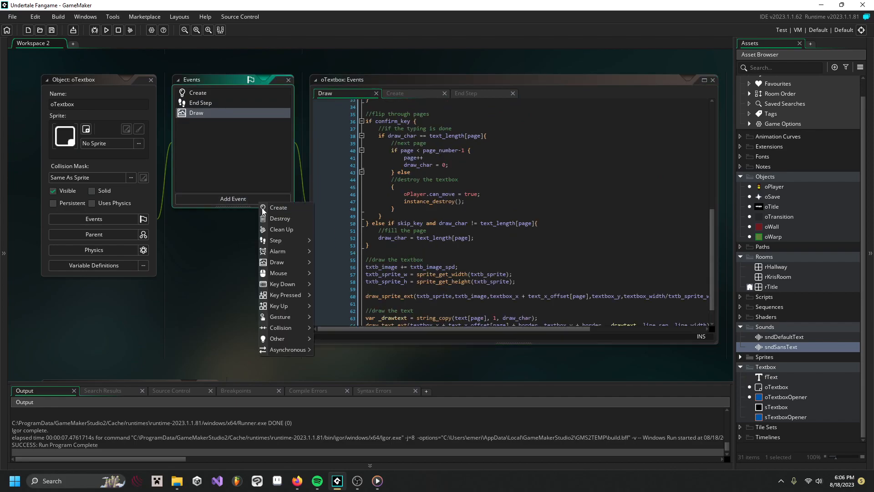
{"action": "left_click", "coordinate": [275, 240]}
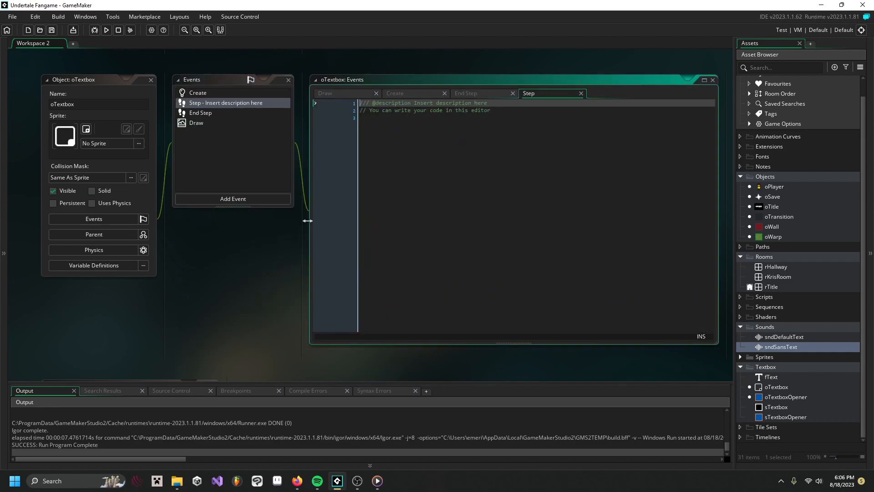
Review the Draw event code, then return to the new Step event editor
{"action": "left_click", "coordinate": [326, 93]}
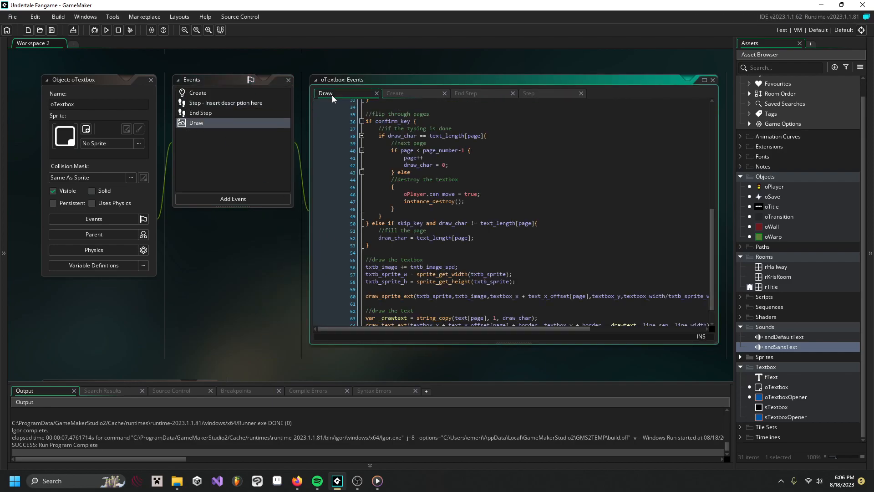
{"action": "scroll", "scroll_direction": "up", "scroll_amount": 3}
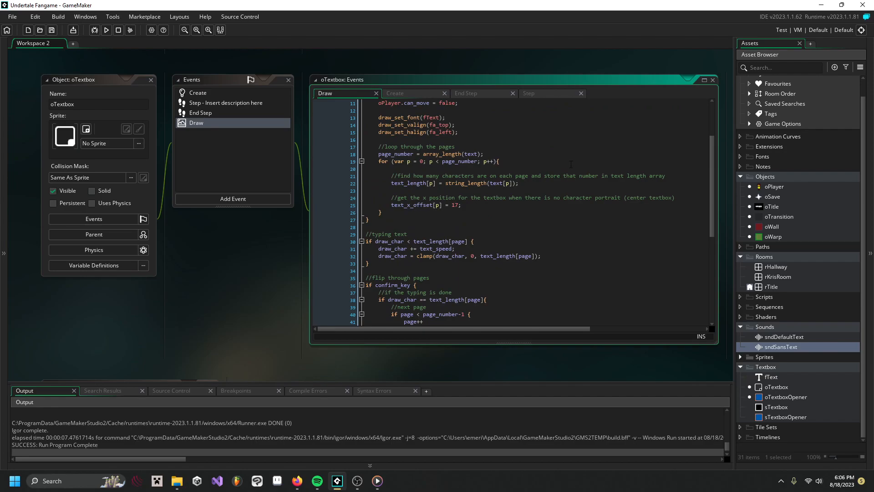
{"action": "scroll", "scroll_direction": "up", "scroll_amount": 3}
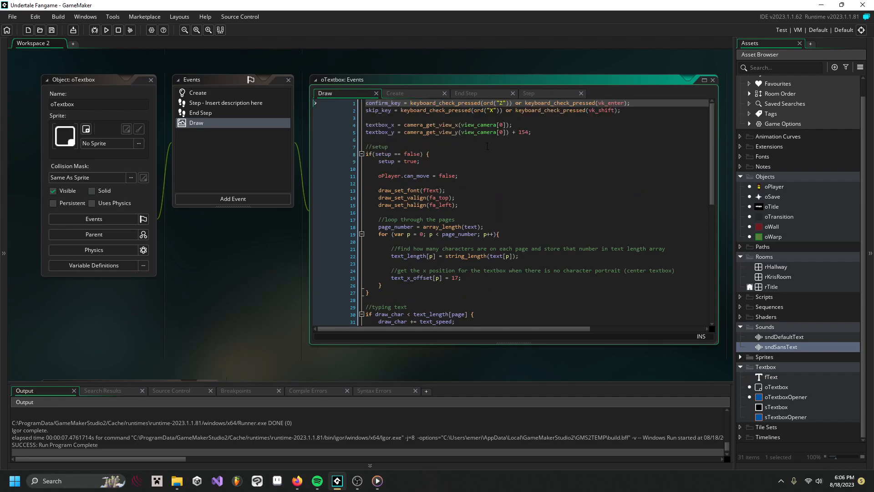
{"action": "mouse_move", "coordinate": [538, 97]}
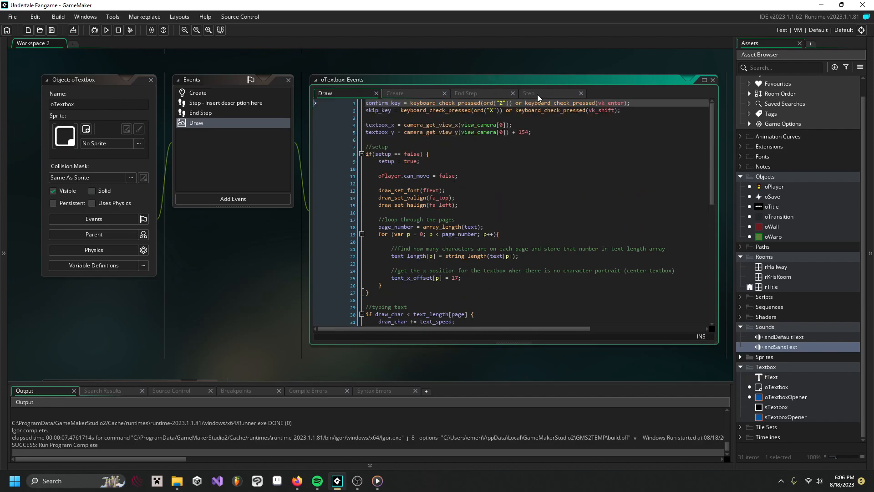
{"action": "left_click", "coordinate": [549, 93]}
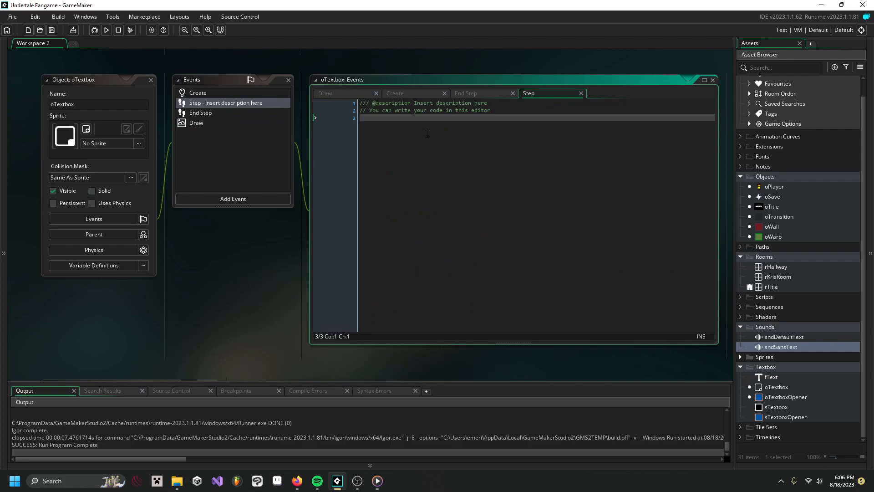
Write a //sounds comment and an if block comparing old_draw_char != draw_char
{"action": "type", "text": "//sc"}
{"action": "type", "text": "if"}
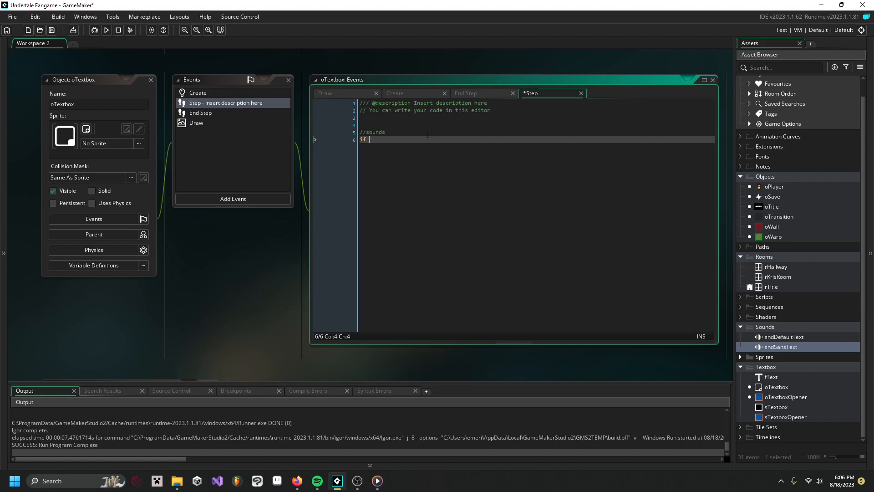
{"action": "type", "text": "()"}
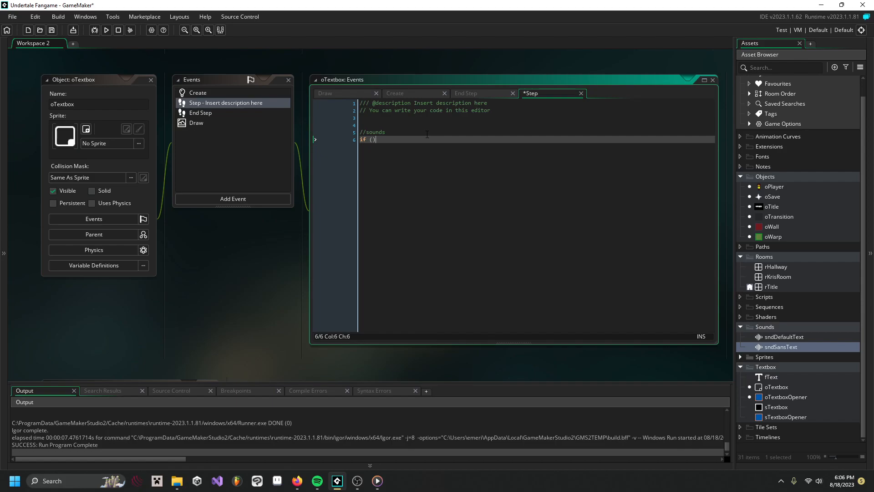
{"action": "type", "text": "{"}
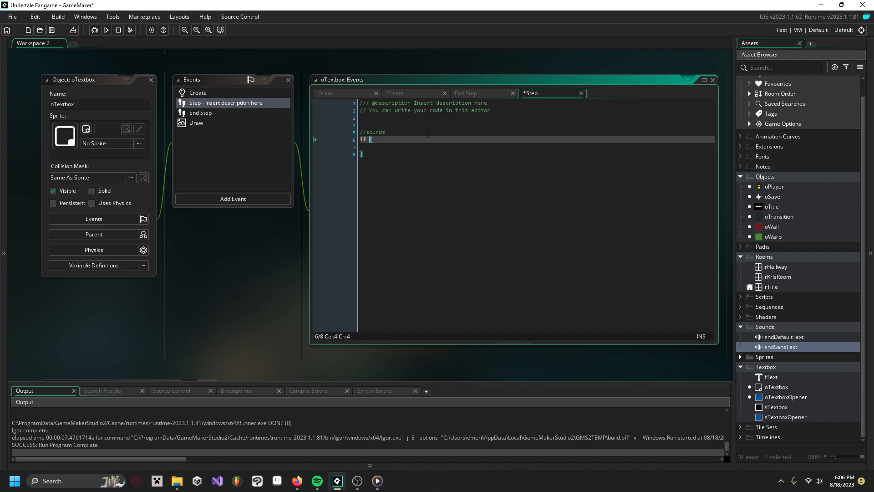
{"action": "type", "text": "draw_char"}
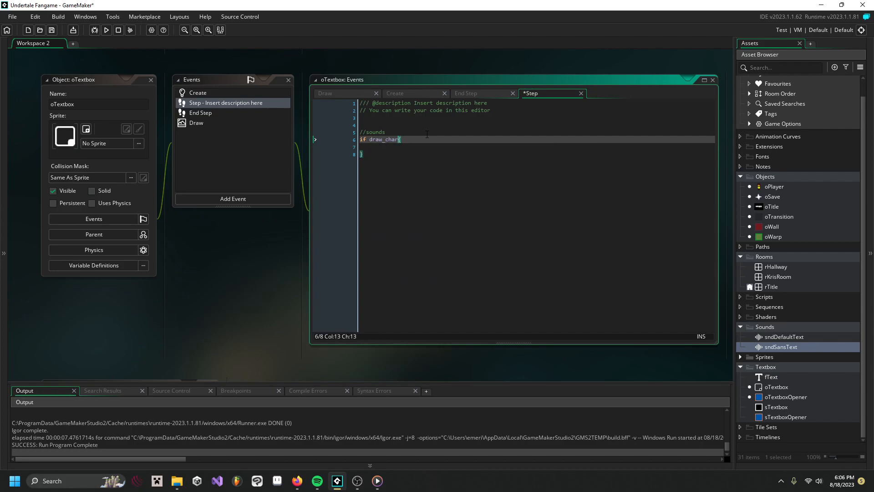
{"action": "type", "text": "!=o"}
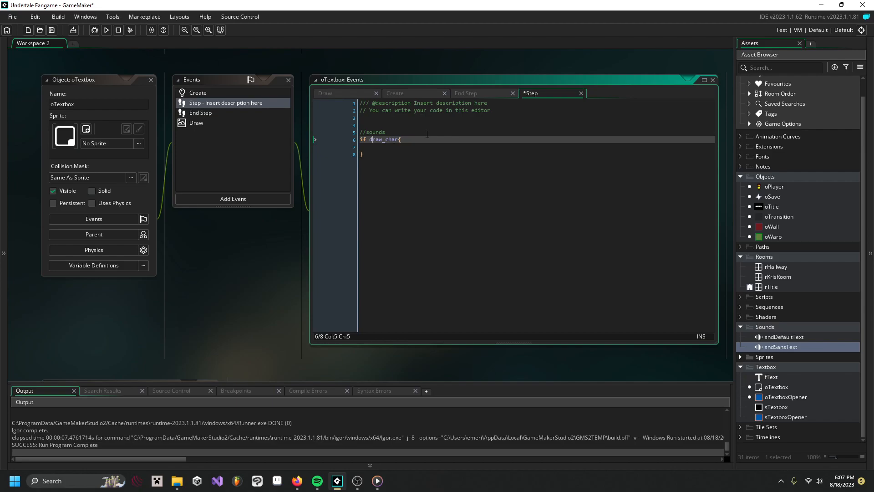
{"action": "type", "text": "old_cha"}
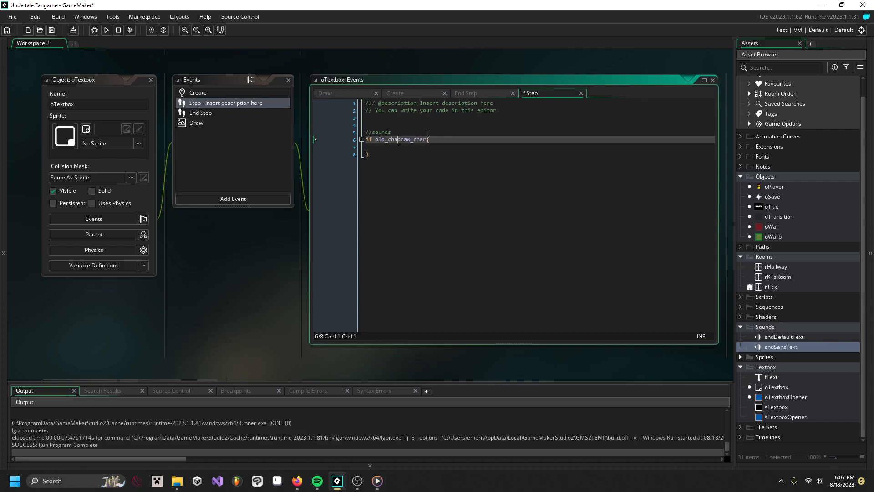
{"action": "type", "text": "r_ce"}
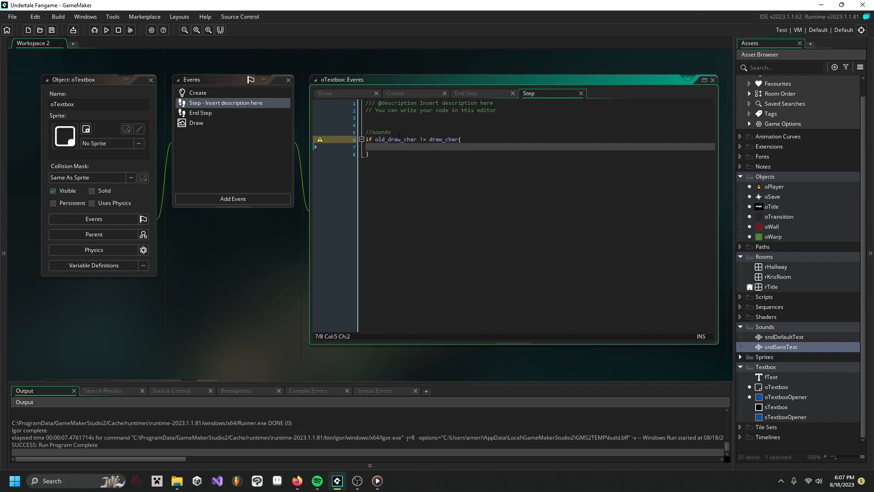
Begin the audio call inside the if block with 'audio'
{"action": "type", "text": "so"}
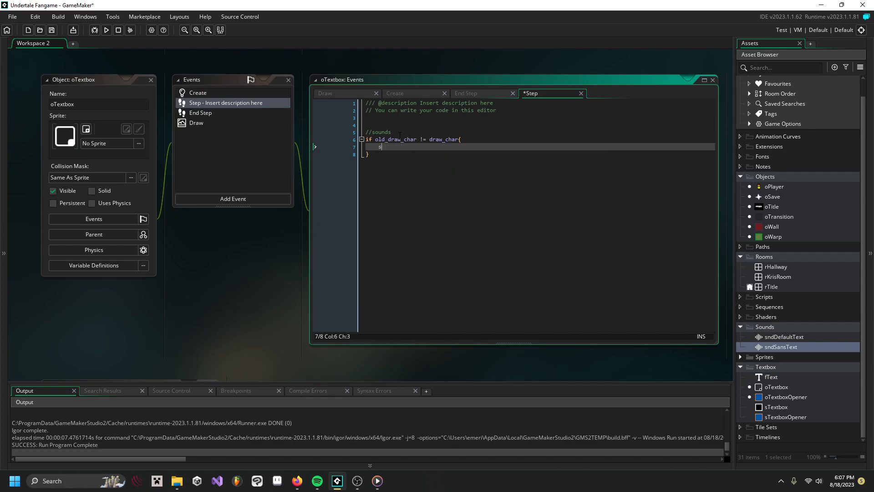
{"action": "type", "text": "audio_play_sound("}
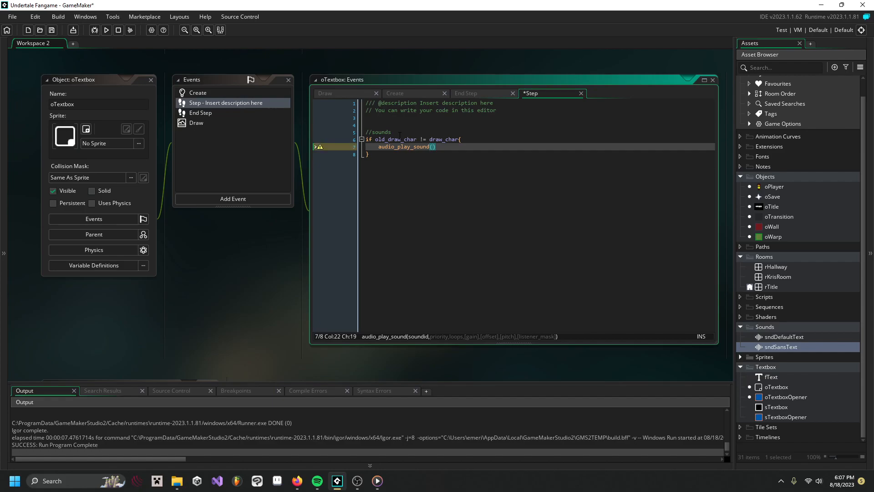
Complete audio_play_sound(txtb_snd, 10, false); removing the stray comma after false
{"action": "type", "text": "si"}
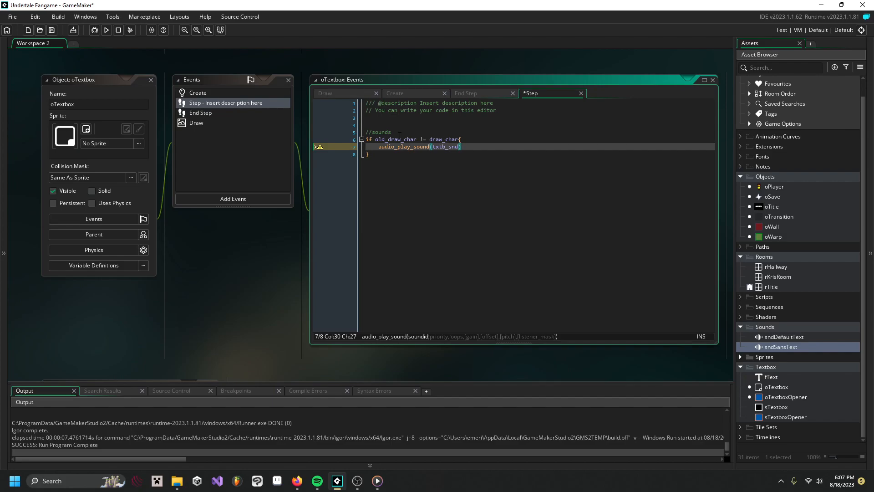
{"action": "type", "text": ", 10"}
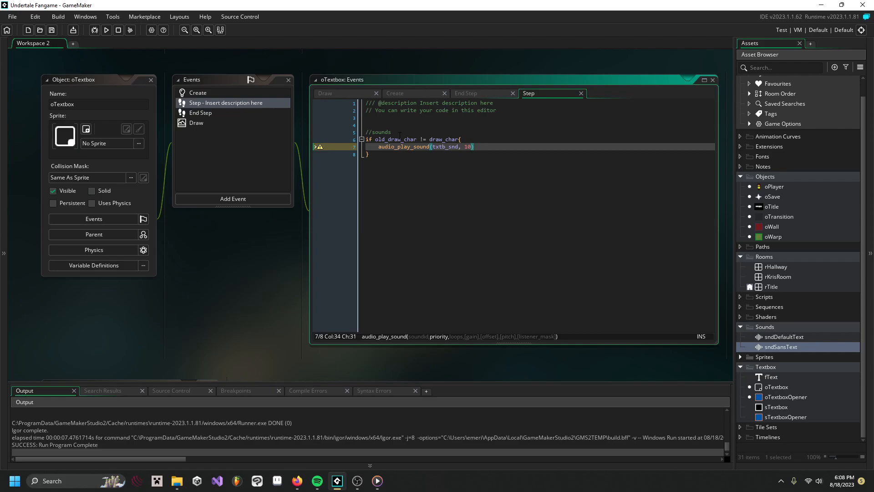
{"action": "type", "text": ","}
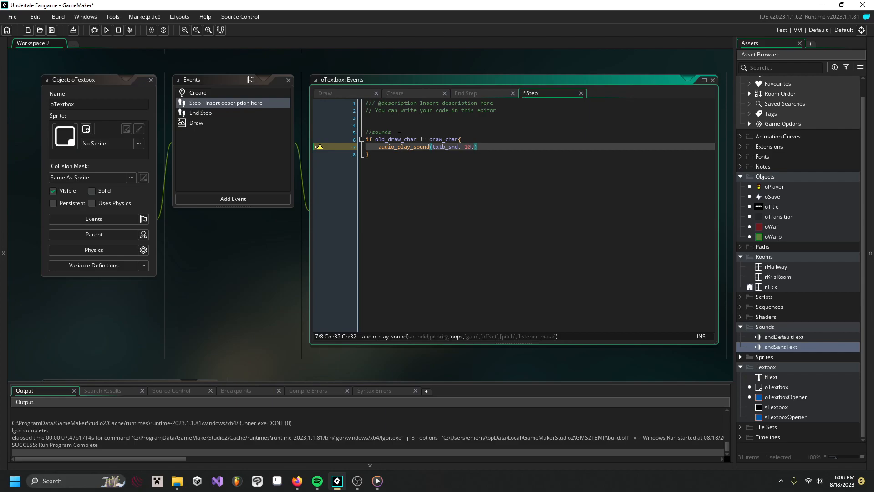
{"action": "type", "text": "faks"}
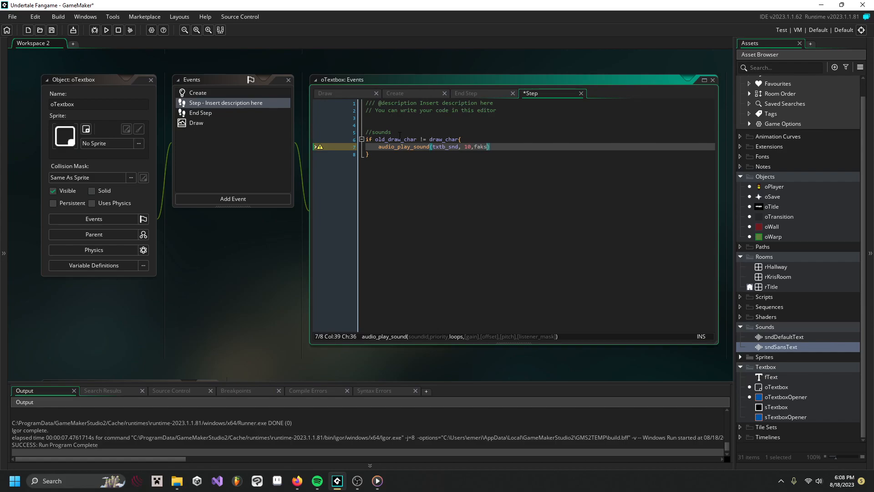
{"action": "type", "text": "false,"}
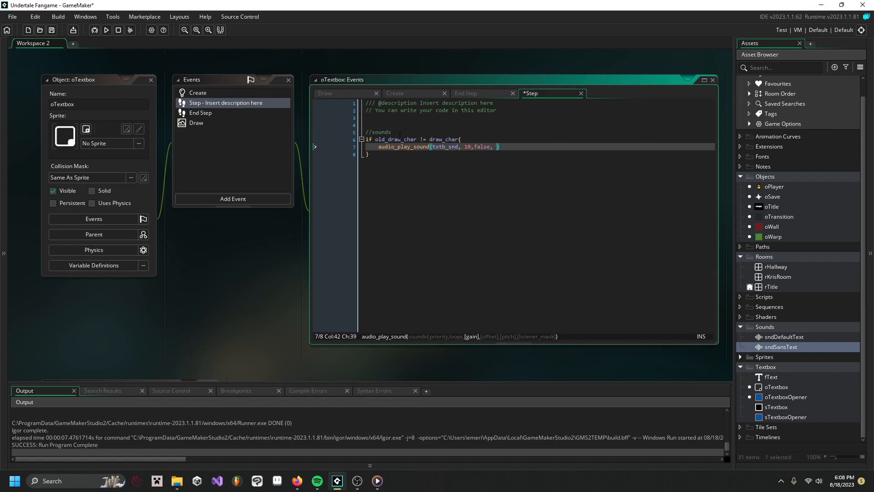
{"action": "scroll", "scroll_direction": "down", "scroll_amount": 3}
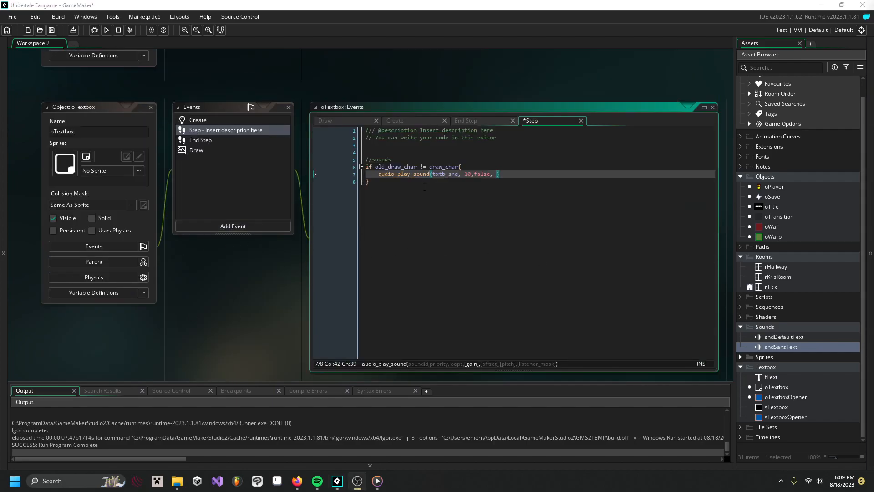
{"action": "key", "text": "Backspace"}
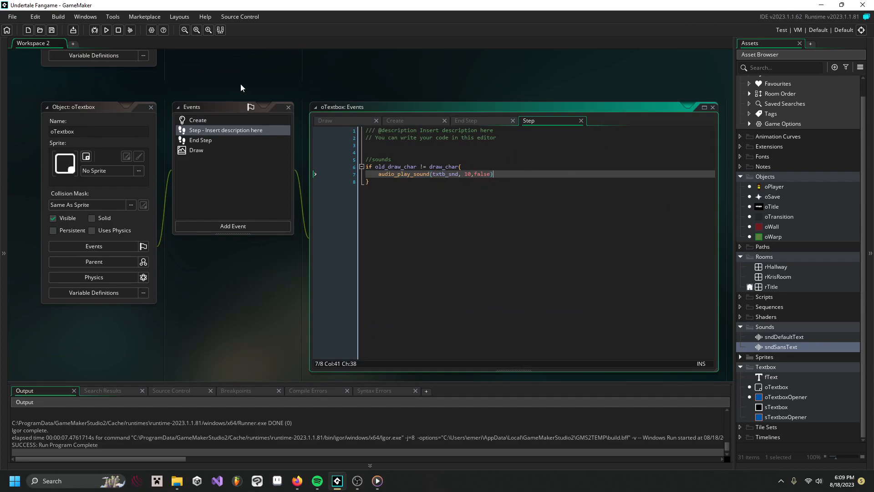
{"action": "type", "text": ";"}
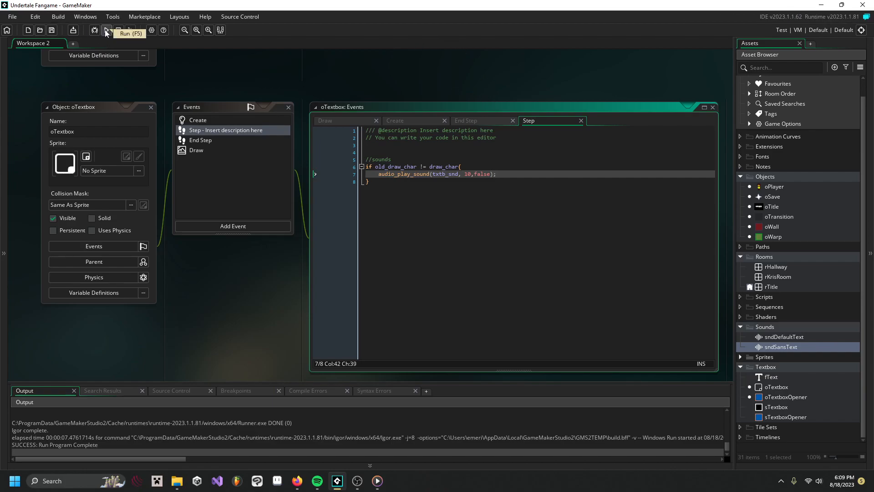
{"action": "left_click", "coordinate": [105, 30]}
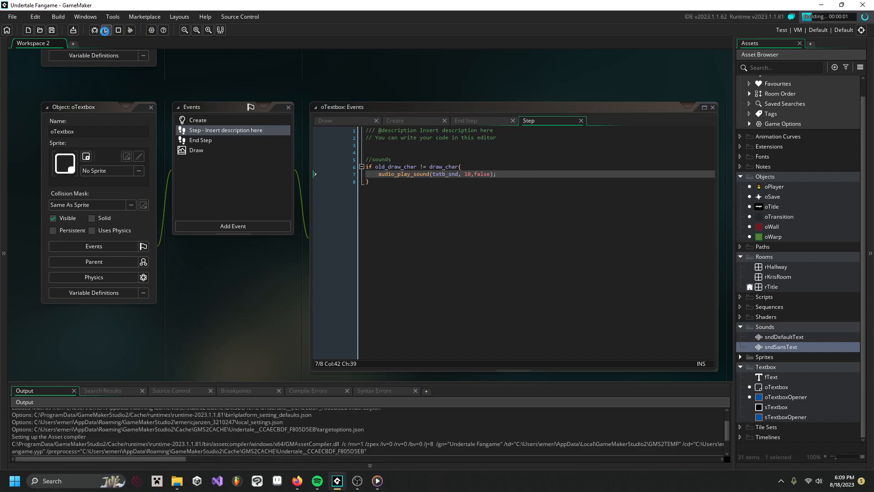
{"action": "left_click", "coordinate": [105, 30]}
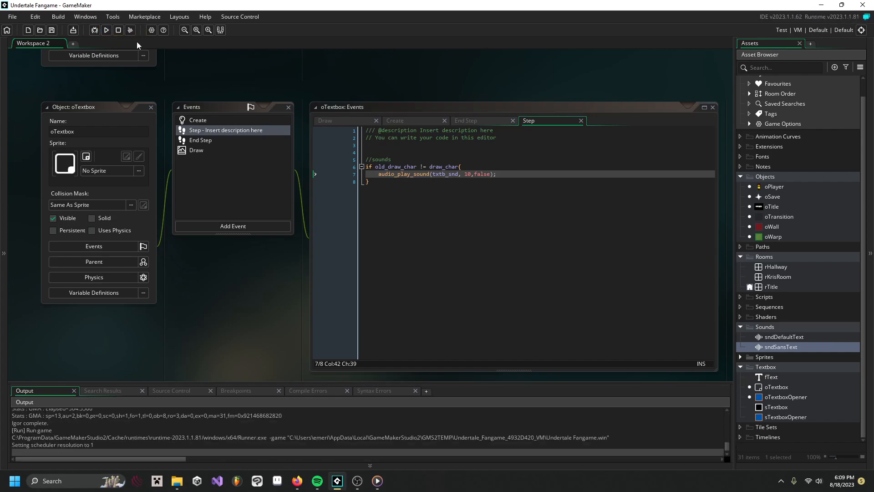
{"action": "left_click", "coordinate": [105, 30]}
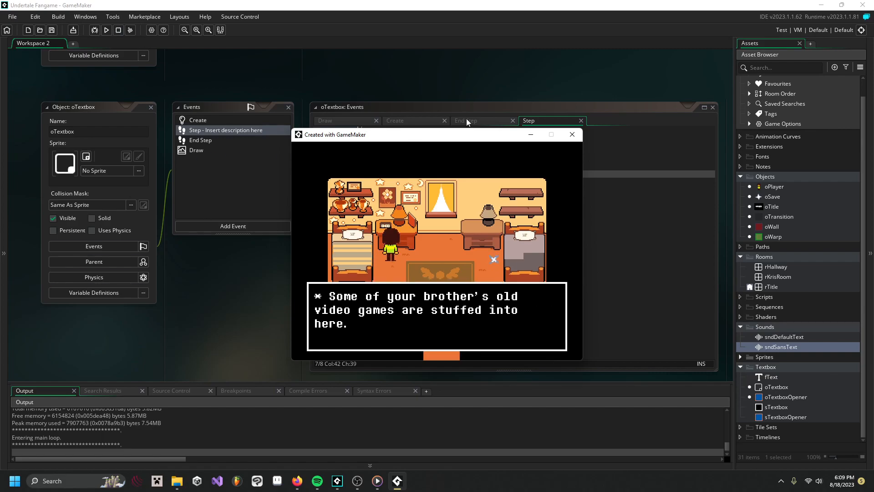
{"action": "left_click", "coordinate": [572, 135]}
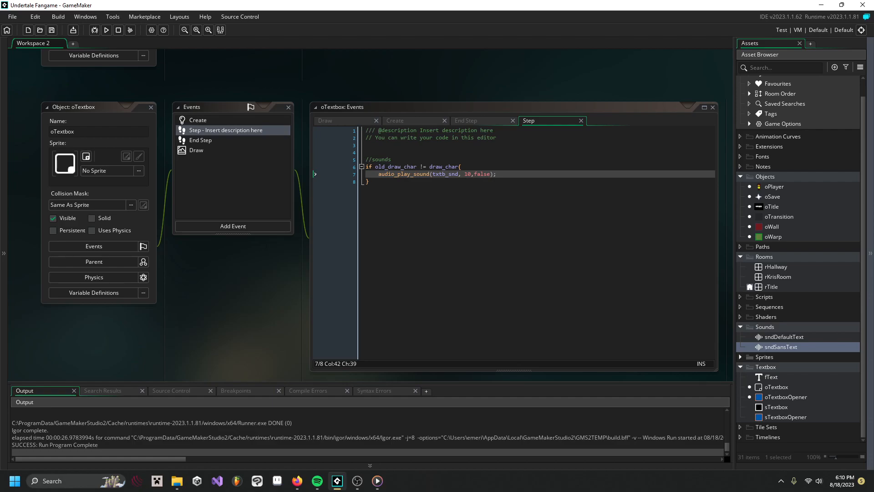